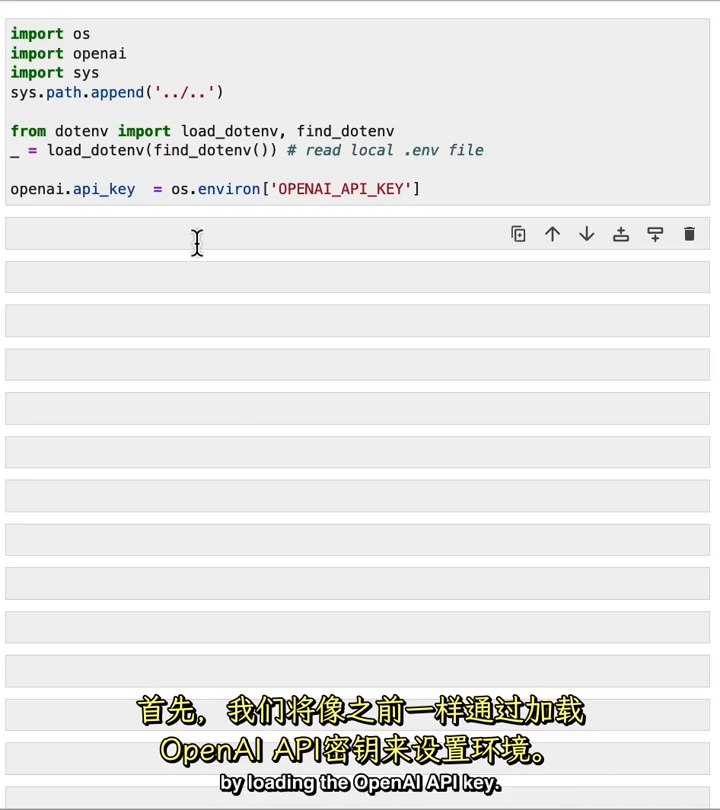
Step: Import RecursiveCharacterTextSplitter and CharacterTextSplitter, then set chunk_size 26 and chunk_overlap 4
{"action": "type", "text": "from langchain.text_splitter import RecursiveCharacterTextSplitter, CharacterTextSplitter"}
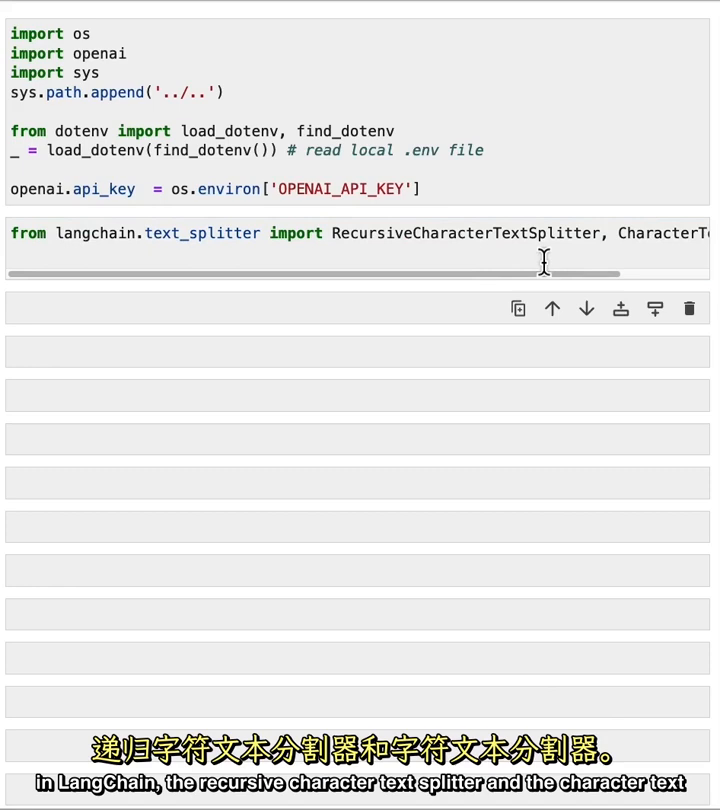
{"action": "mouse_move", "coordinate": [349, 341]}
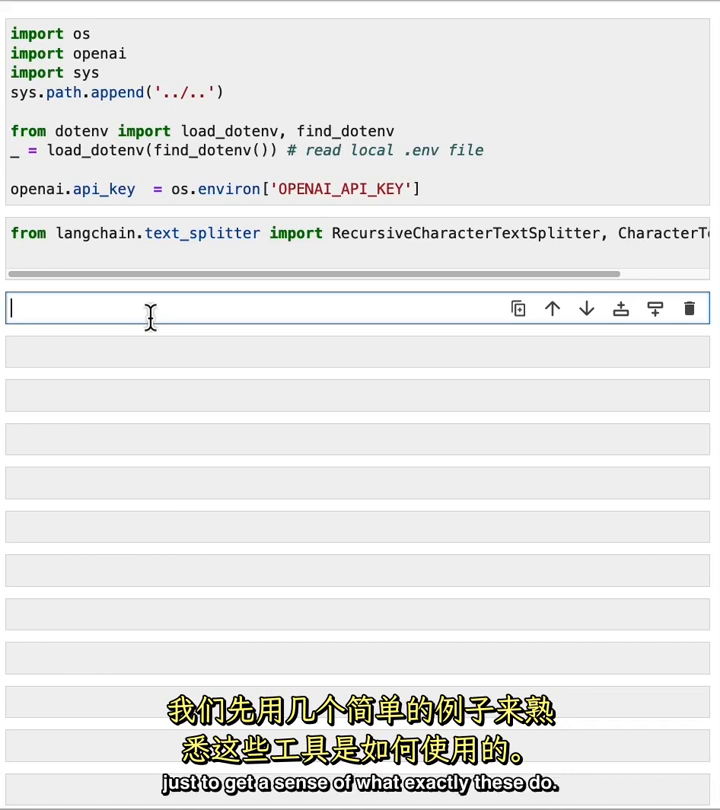
{"action": "type", "text": "chunk_size"}
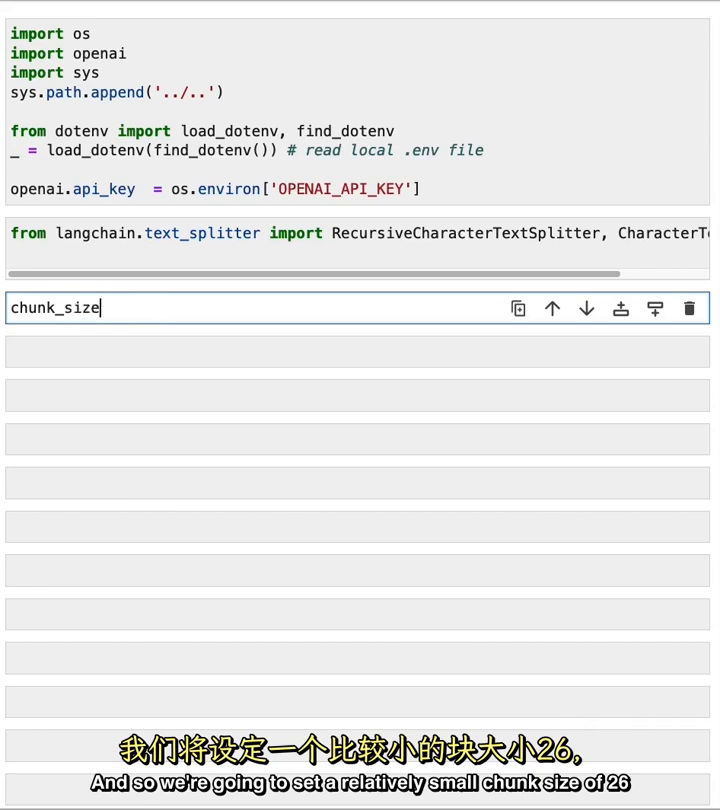
{"action": "type", "text": "= 26"}
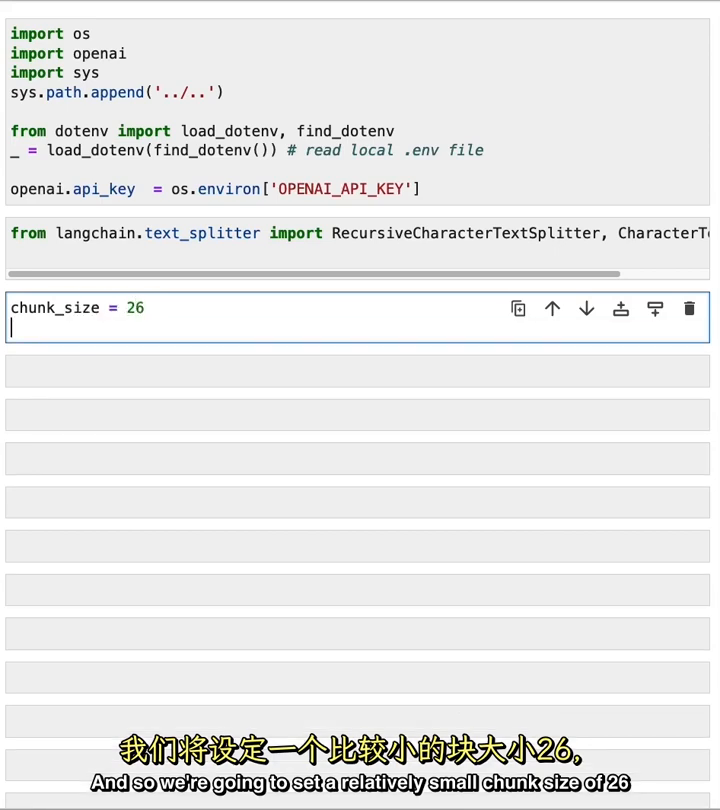
{"action": "type", "text": "chunk_"}
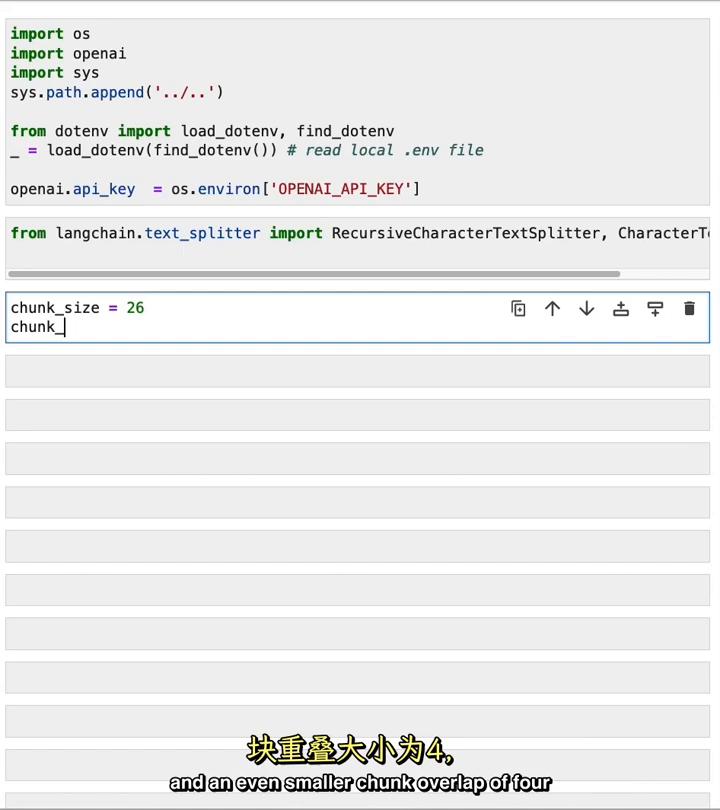
{"action": "type", "text": "overlap = 4"}
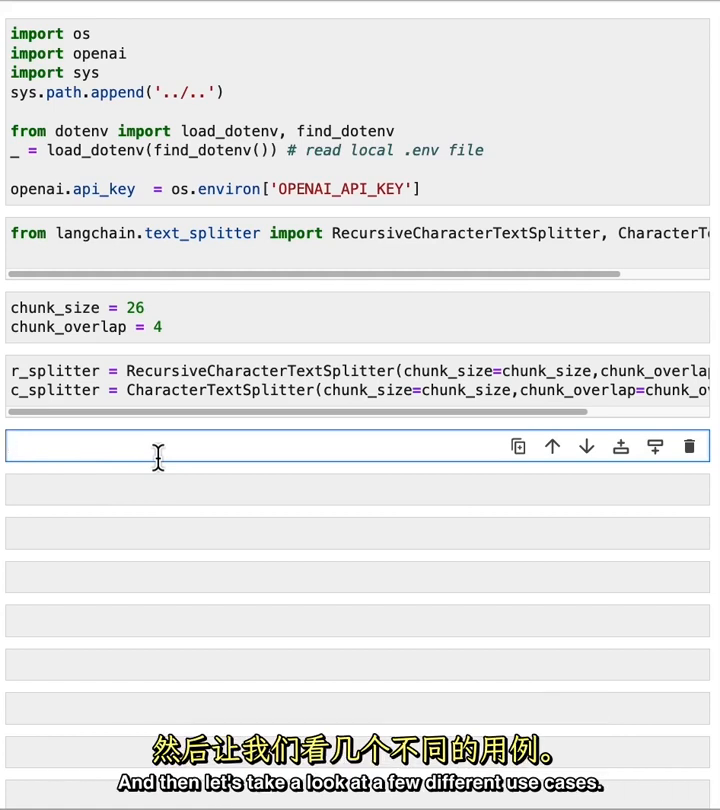
Step: Define text1 as the alphabet and text2 as alphabet plus 'abcdefg', then split text2 recursively
{"action": "type", "text": "text1 = 'abcdefghijklmnopqrstuvwxyz'"}
{"action": "left_click", "coordinate": [357, 490]}
{"action": "type", "text": "r_splitter.split_text(text1)"}
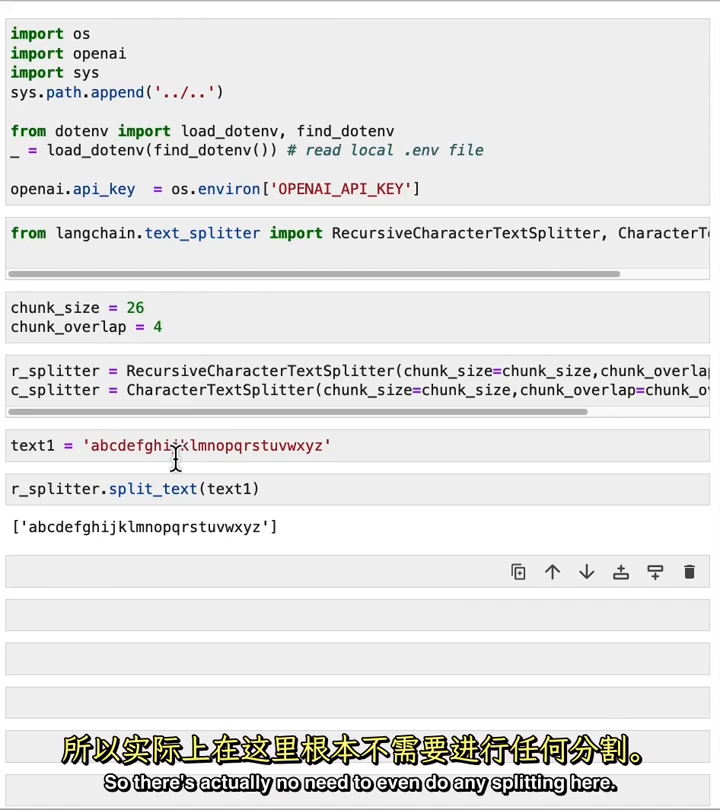
{"action": "mouse_move", "coordinate": [200, 578]}
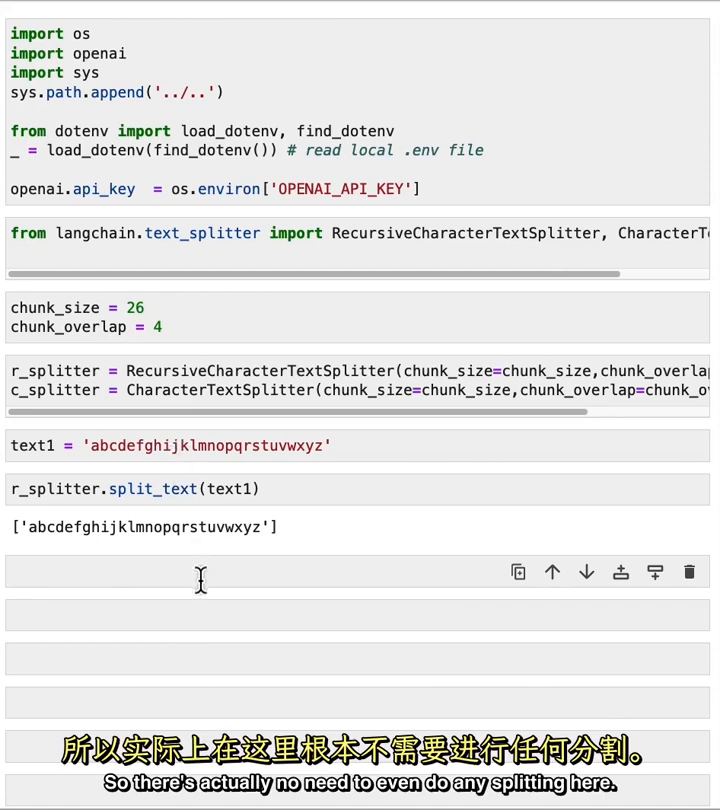
{"action": "type", "text": "text2 = 'abcdefghijklmnopqrstuvwxyzabcdefg'"}
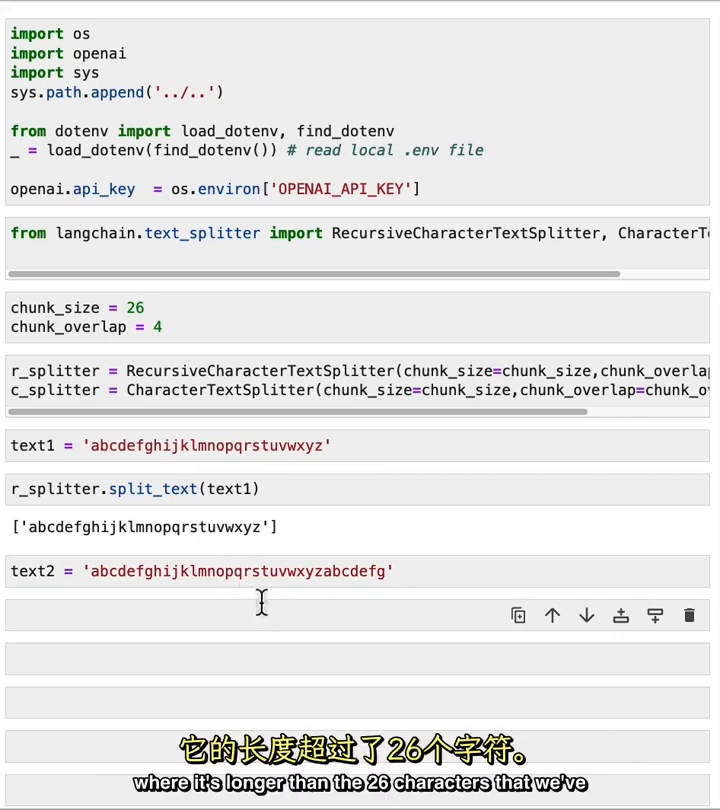
{"action": "mouse_move", "coordinate": [240, 597]}
{"action": "type", "text": "r"}
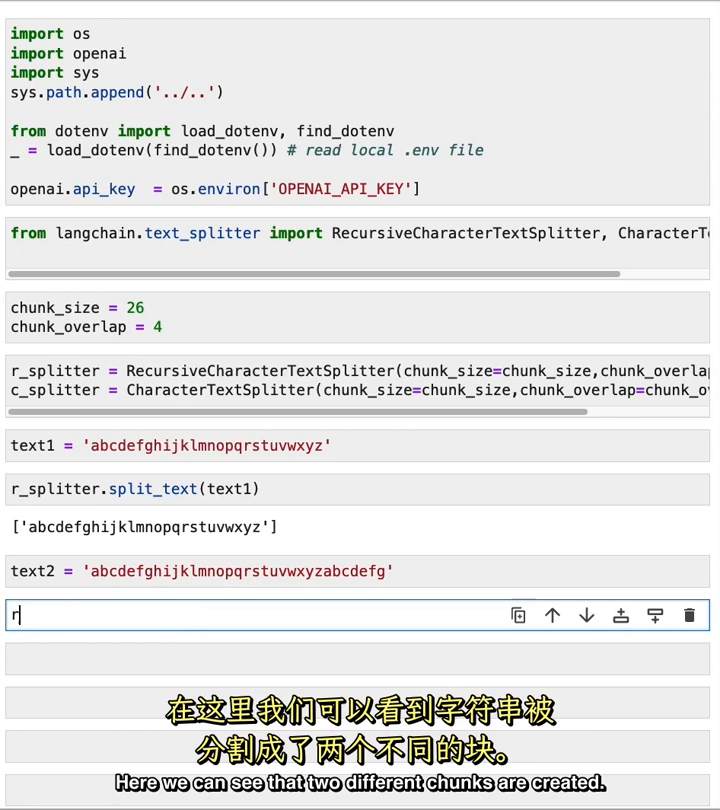
{"action": "type", "text": "_splitter.split_text(t"}
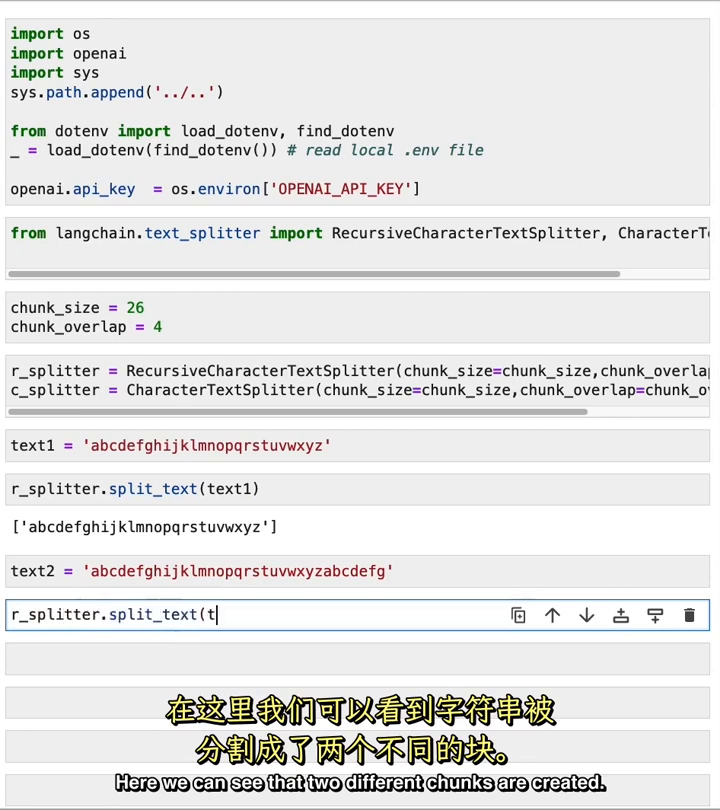
{"action": "type", "text": "ext2)"}
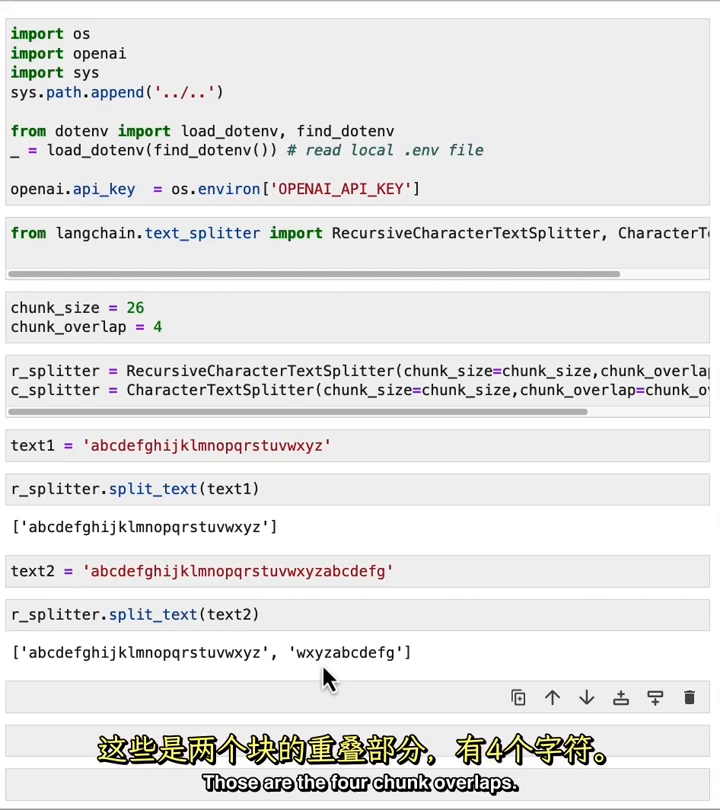
{"action": "mouse_move", "coordinate": [347, 680]}
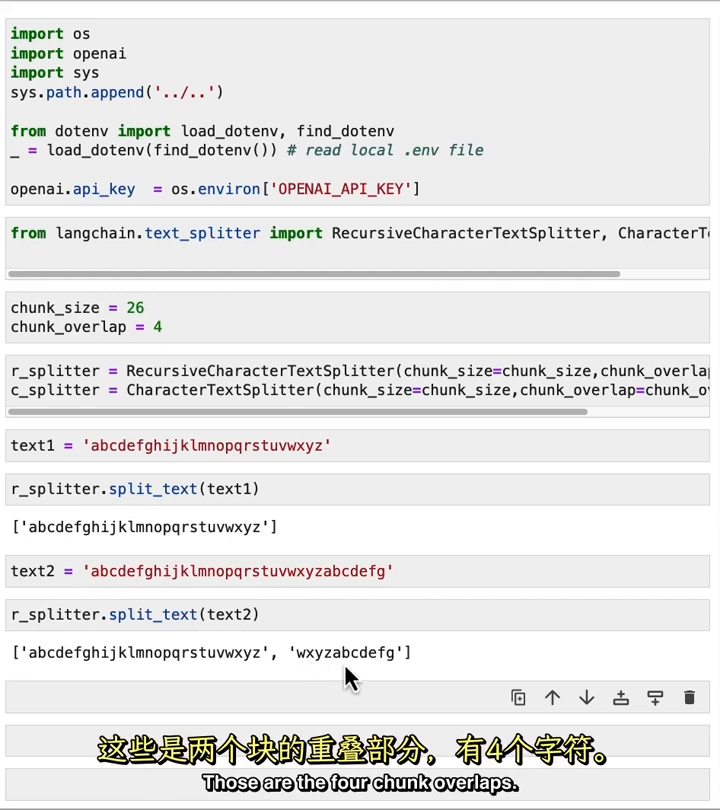
{"action": "mouse_move", "coordinate": [393, 678]}
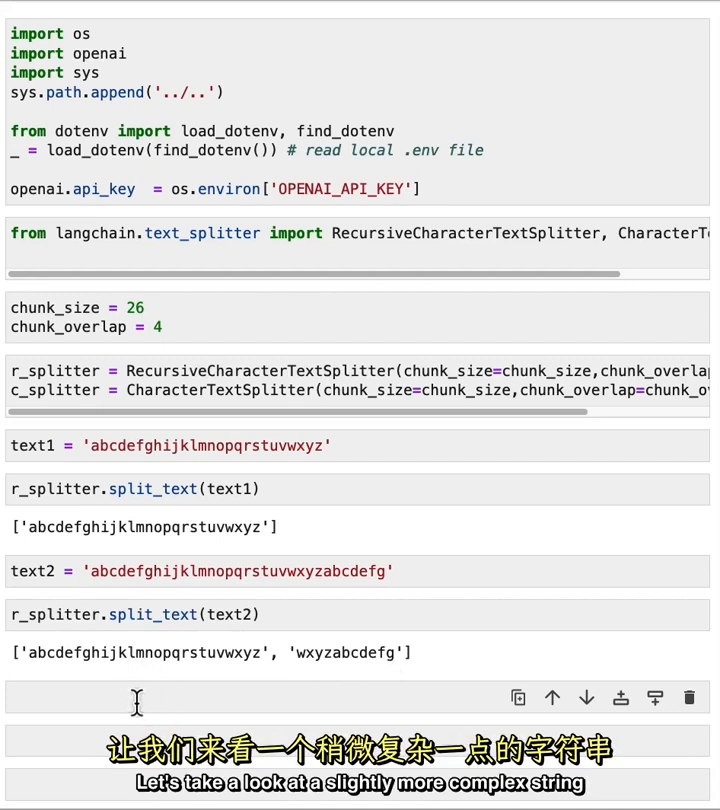
Step: Define text3 as the space-separated alphabet 'a b c ... z' and split it recursively
{"action": "type", "text": "text3 = \"a b c d e f g h i j k l m n o p q r s t u v w x y z\""}
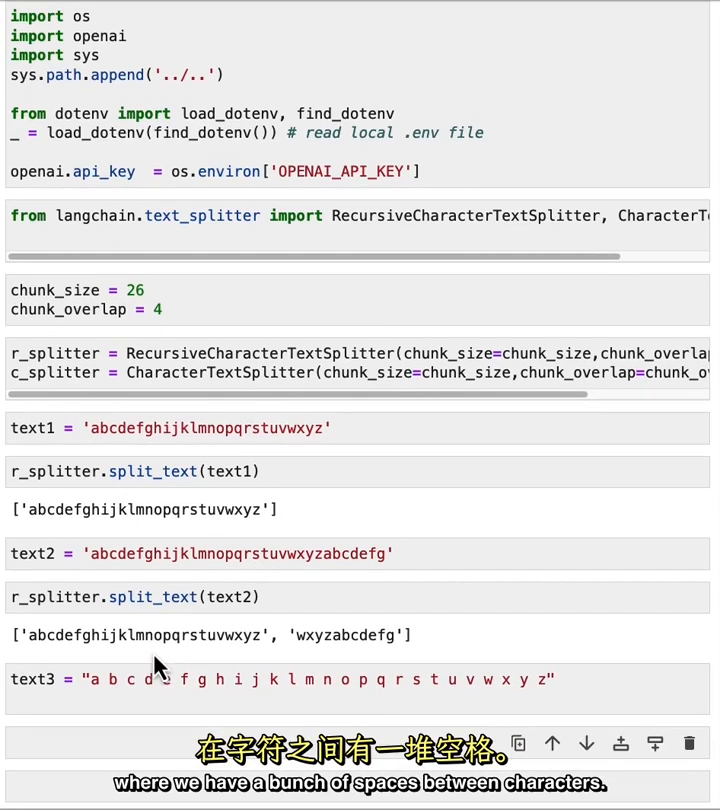
{"action": "scroll", "scroll_direction": "down", "scroll_amount": 3}
{"action": "type", "text": "r_splitter.split_text(text3)"}
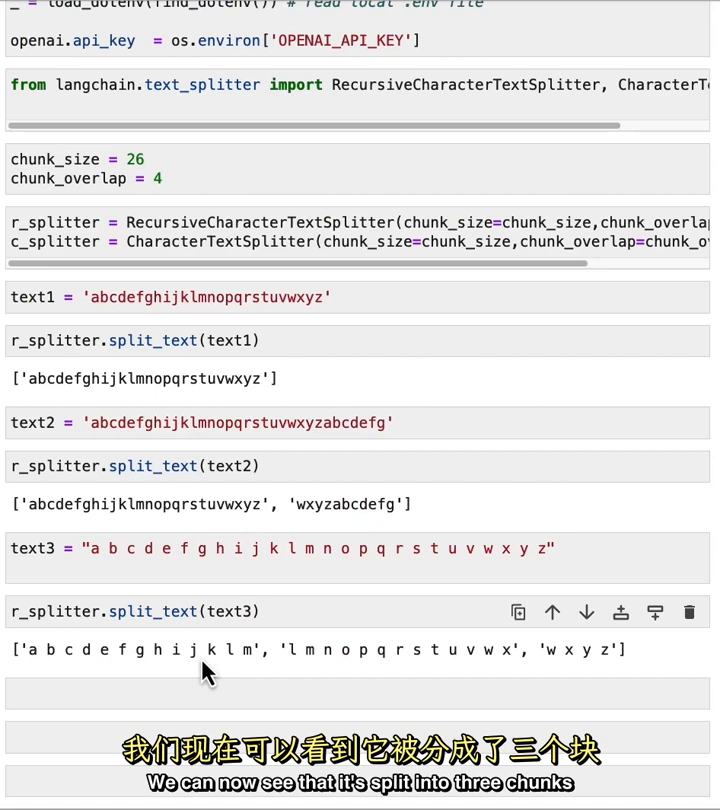
{"action": "mouse_move", "coordinate": [250, 662]}
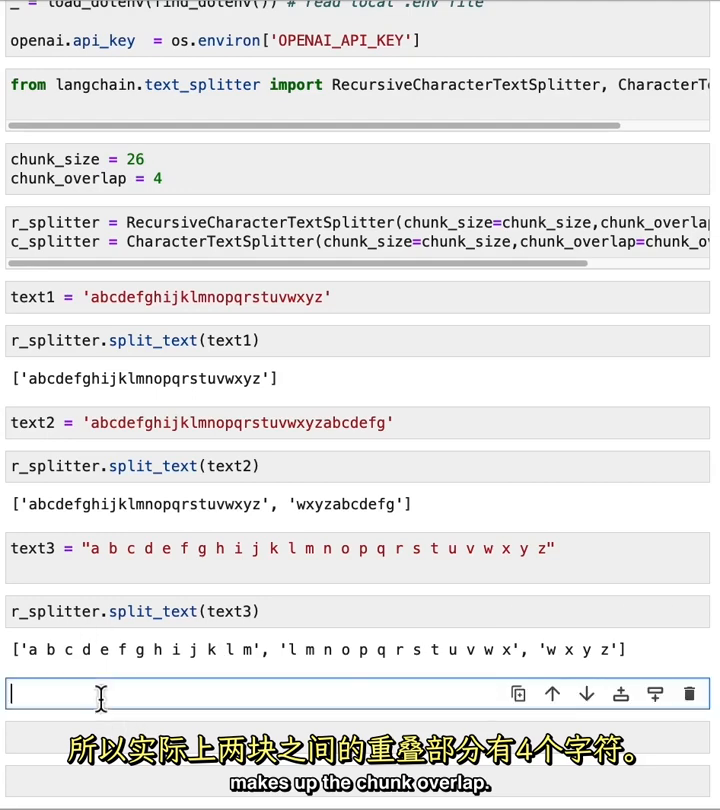
Step: Run c_splitter.split_text(text3), which returns the spaced alphabet as one chunk
{"action": "type", "text": "c_splitter.split_text(text3)"}
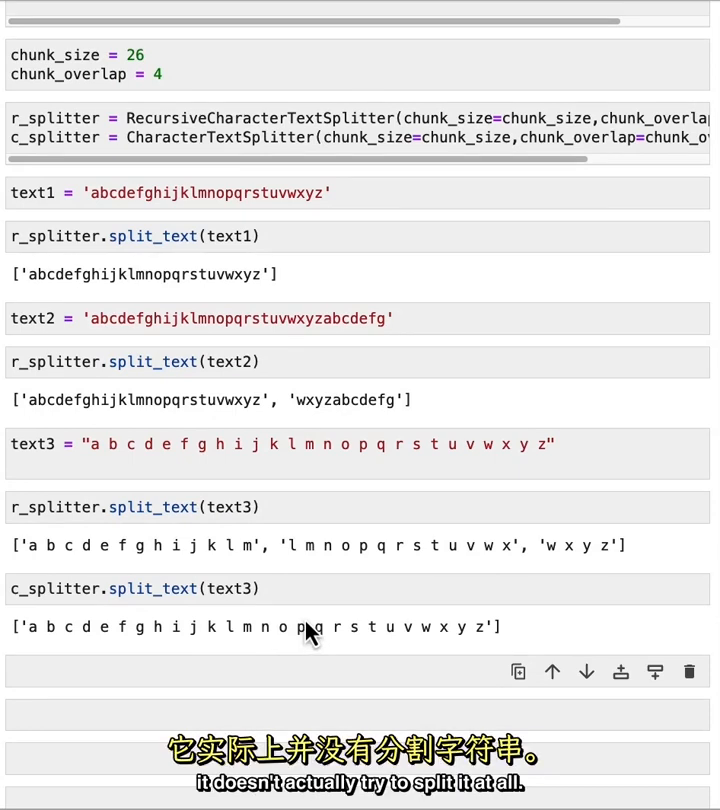
{"action": "mouse_move", "coordinate": [335, 640]}
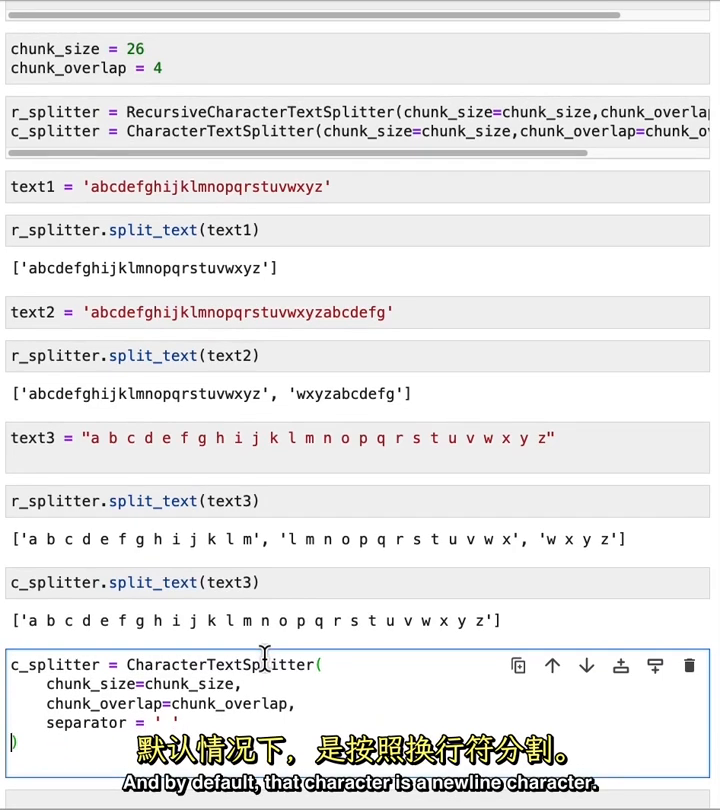
{"action": "mouse_move", "coordinate": [272, 660]}
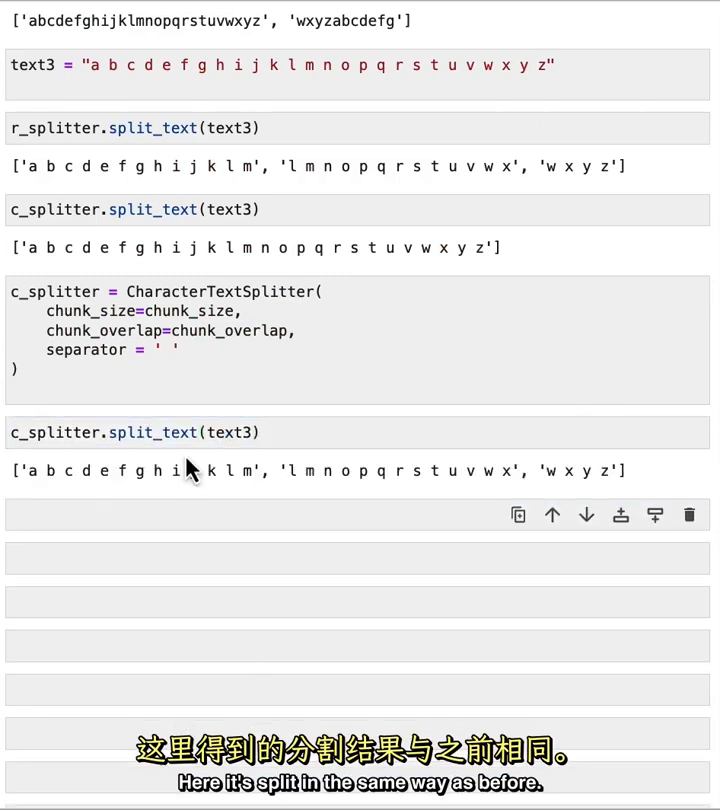
{"action": "mouse_move", "coordinate": [310, 488]}
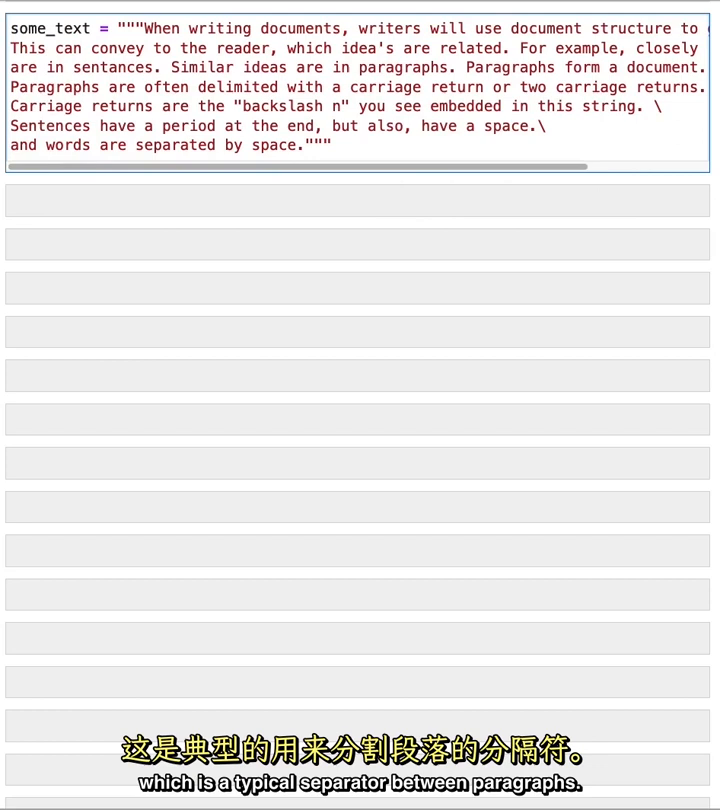
Step: Check len(some_text) is 496 and note the character splitter's space separator
{"action": "type", "text": "len("}
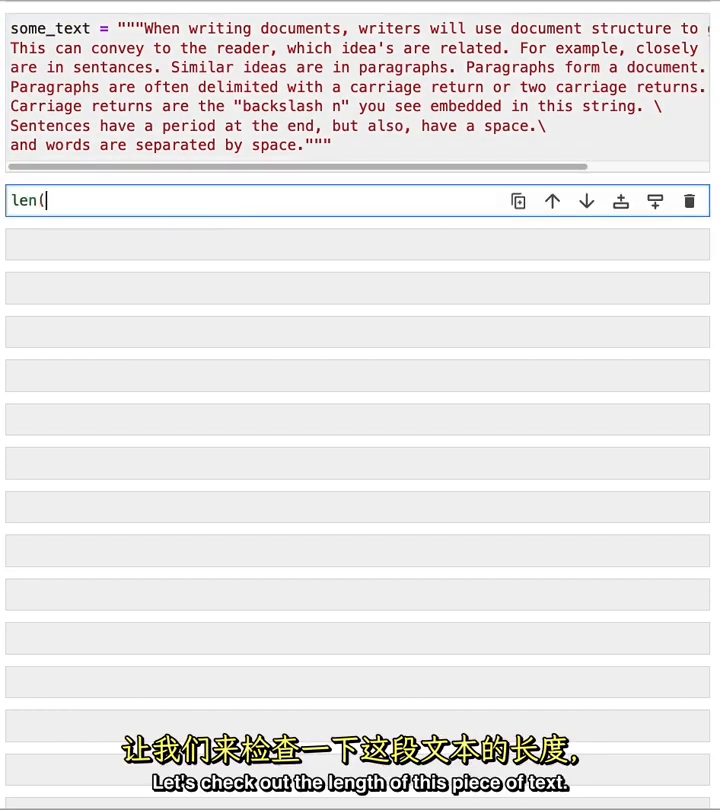
{"action": "type", "text": "soe"}
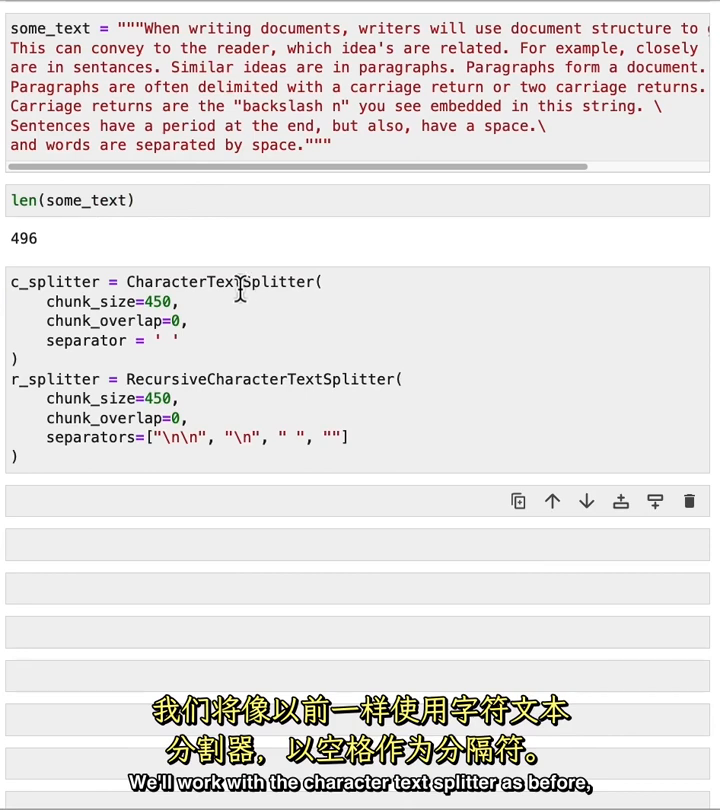
{"action": "left_click", "coordinate": [170, 340]}
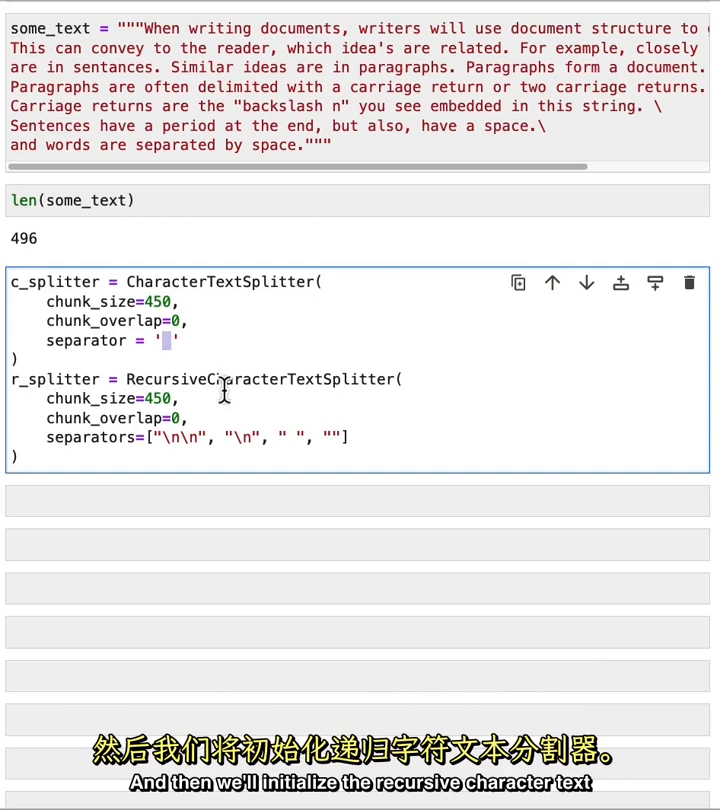
{"action": "mouse_move", "coordinate": [147, 438]}
{"action": "type", "text": "c_splitter.split_text(some_text)"}
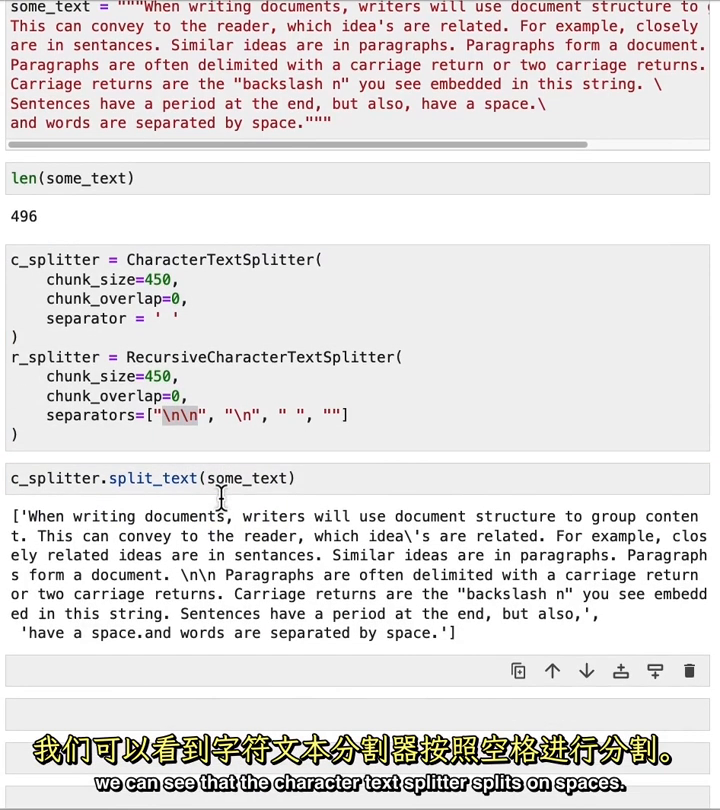
{"action": "mouse_move", "coordinate": [445, 615]}
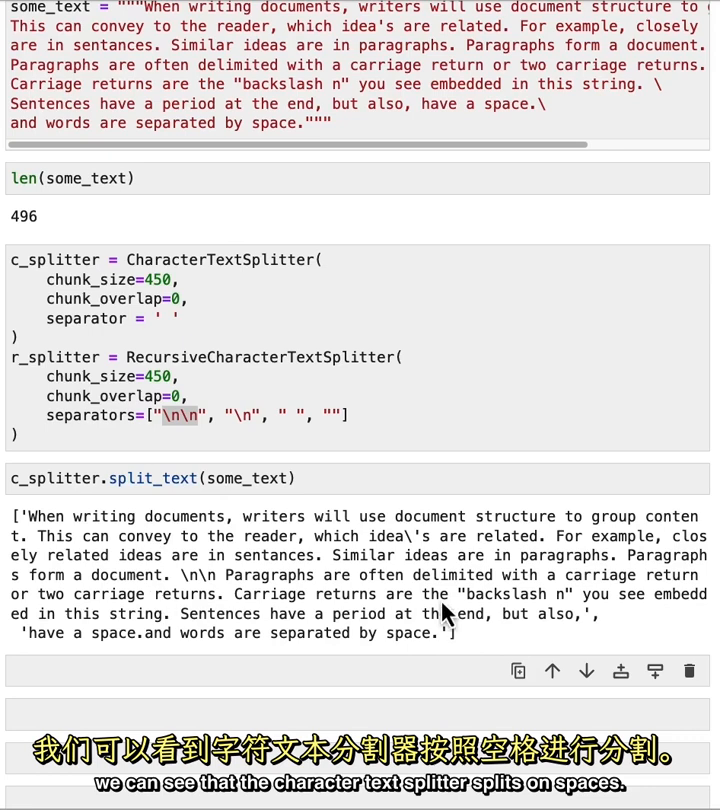
{"action": "mouse_move", "coordinate": [540, 645]}
{"action": "type", "text": "r_splitter.split_text(some_text)"}
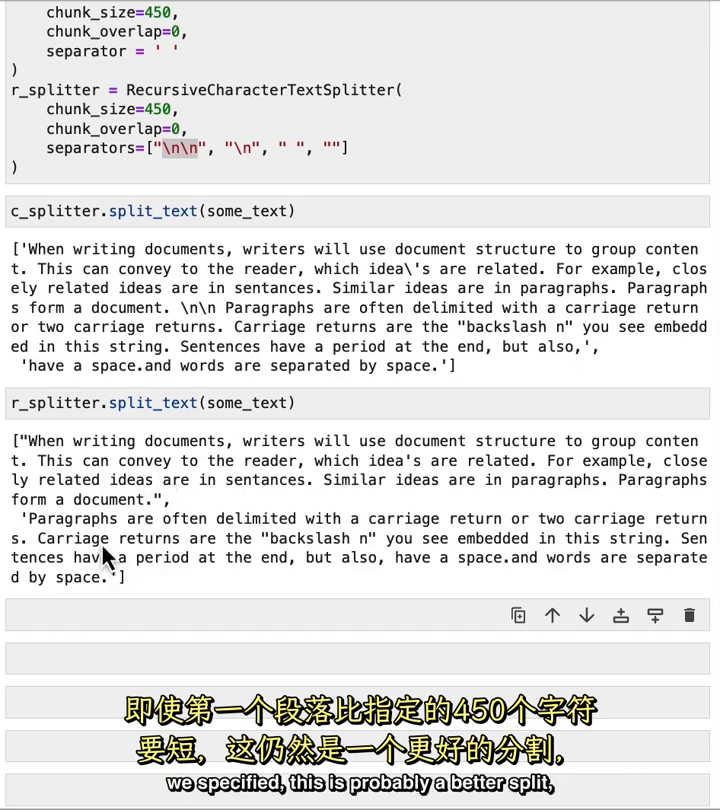
{"action": "mouse_move", "coordinate": [150, 499]}
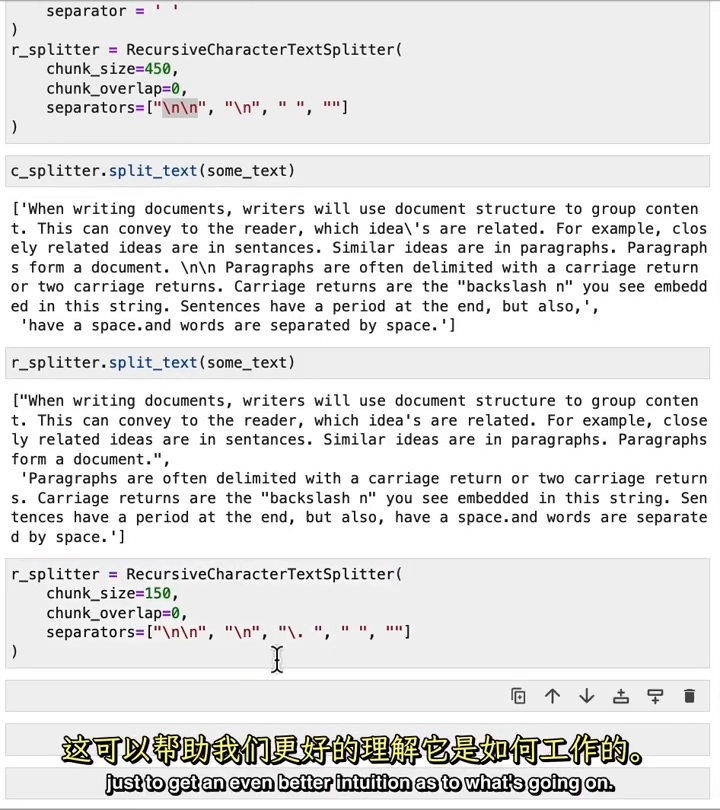
Step: Scroll through the 150-character sentence chunks from the lookbehind-period recursive splitter
{"action": "scroll", "scroll_direction": "down", "scroll_amount": 3}
{"action": "type", "text": "r_splitter.split_text(some_text)"}
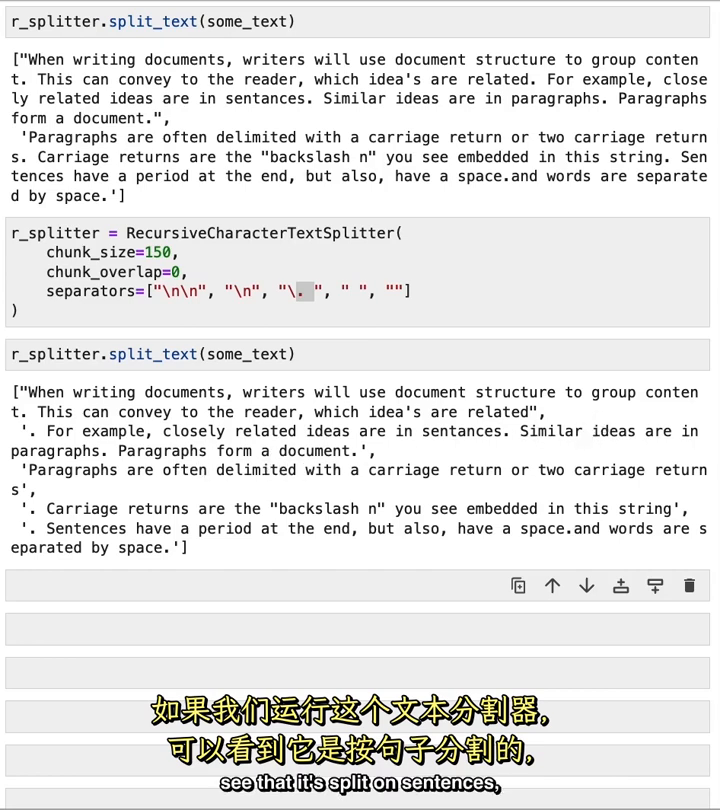
{"action": "mouse_move", "coordinate": [48, 452]}
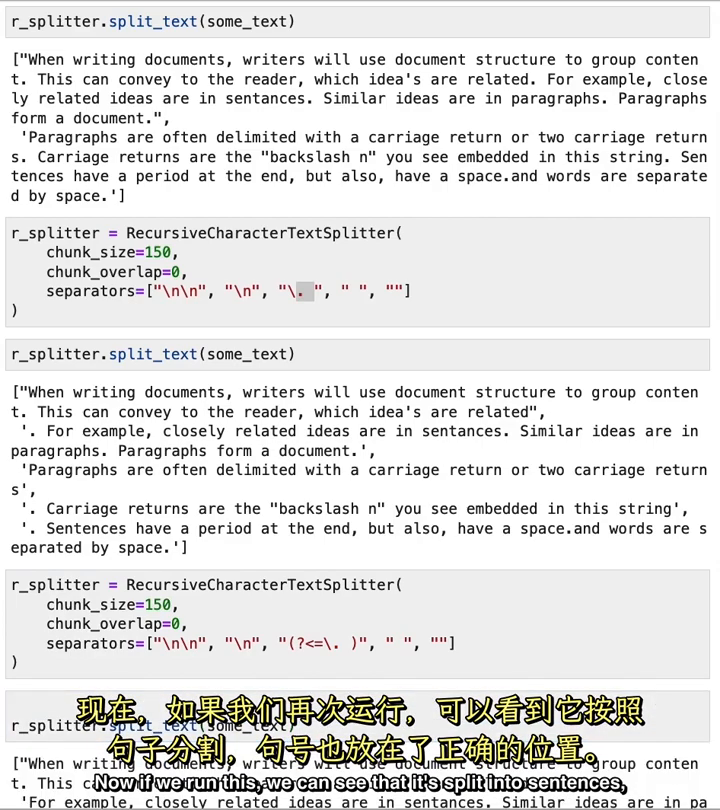
{"action": "scroll", "scroll_direction": "down", "scroll_amount": 3}
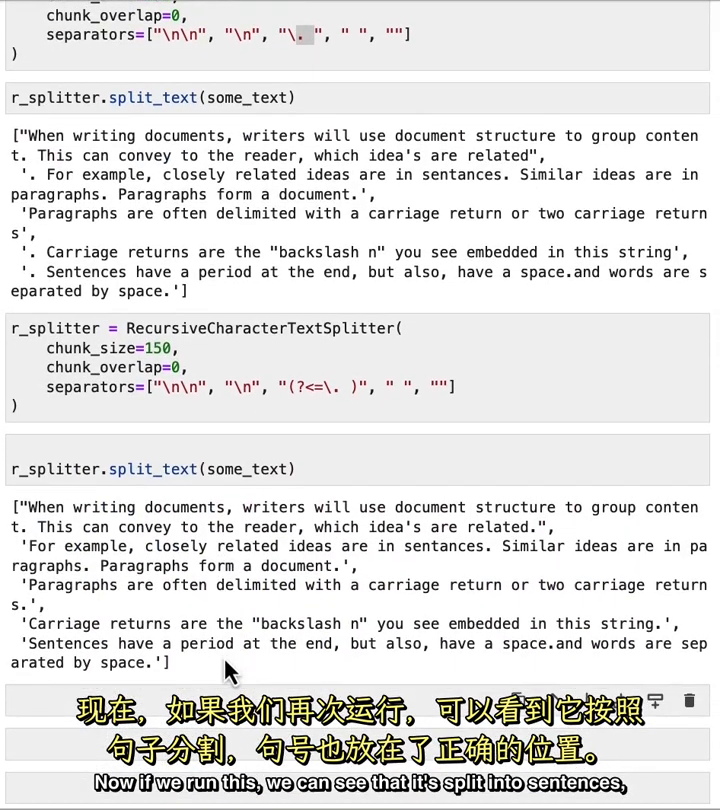
{"action": "mouse_move", "coordinate": [575, 553]}
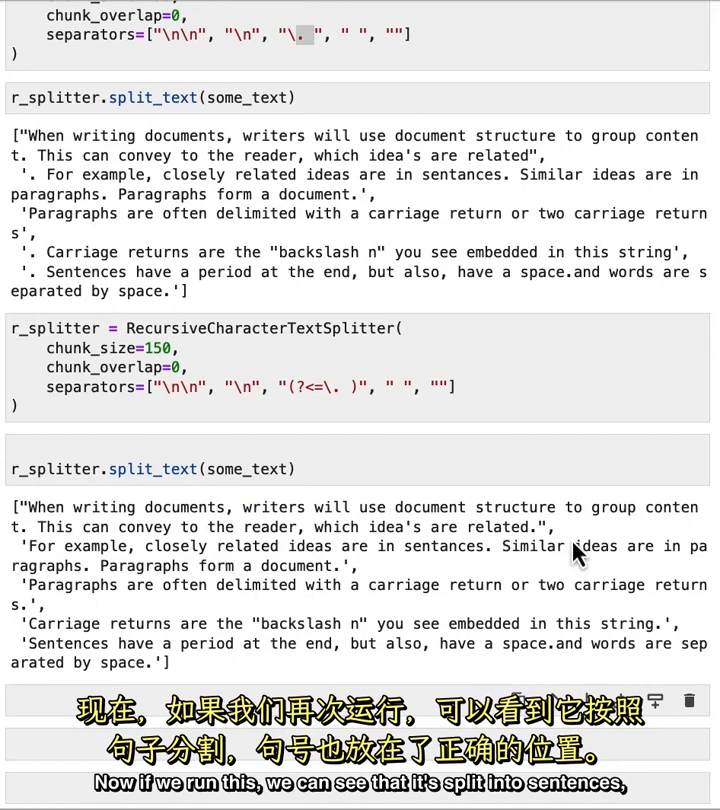
{"action": "mouse_move", "coordinate": [540, 545]}
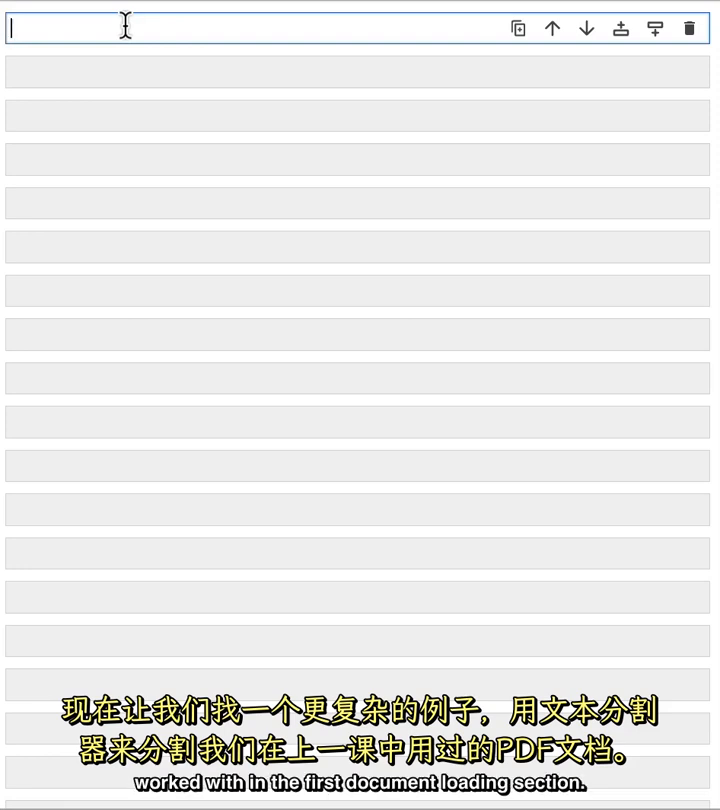
Step: Import PyPDFLoader, split the lecture pages, and compare len(docs) 77 with len(pages) 22
{"action": "type", "text": "from langchain.document_loaders import PyPDFLoader"}
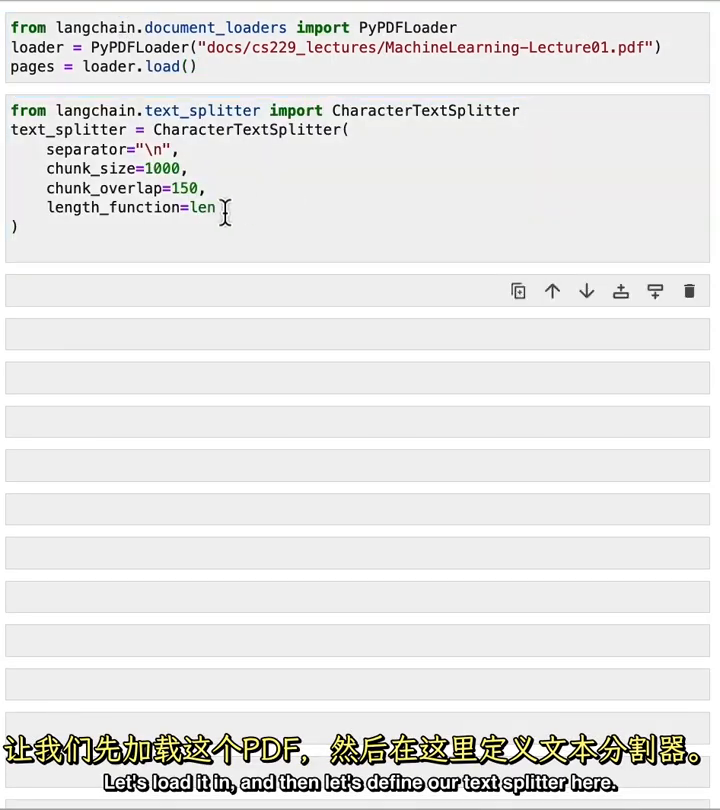
{"action": "double_click", "coordinate": [113, 207]}
{"action": "type", "text": "docs = text_splitter.split_documents(pages"}
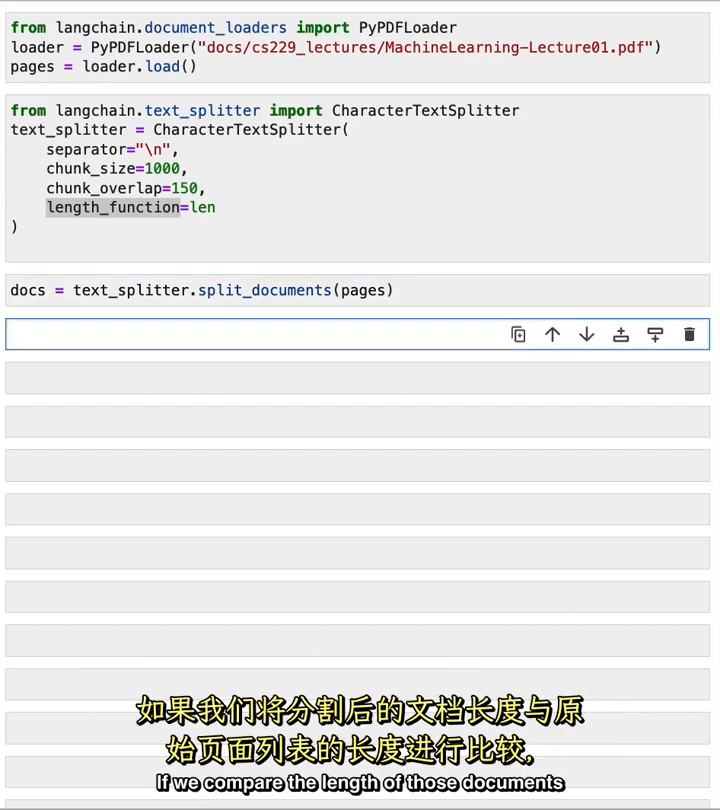
{"action": "type", "text": "len(docs"}
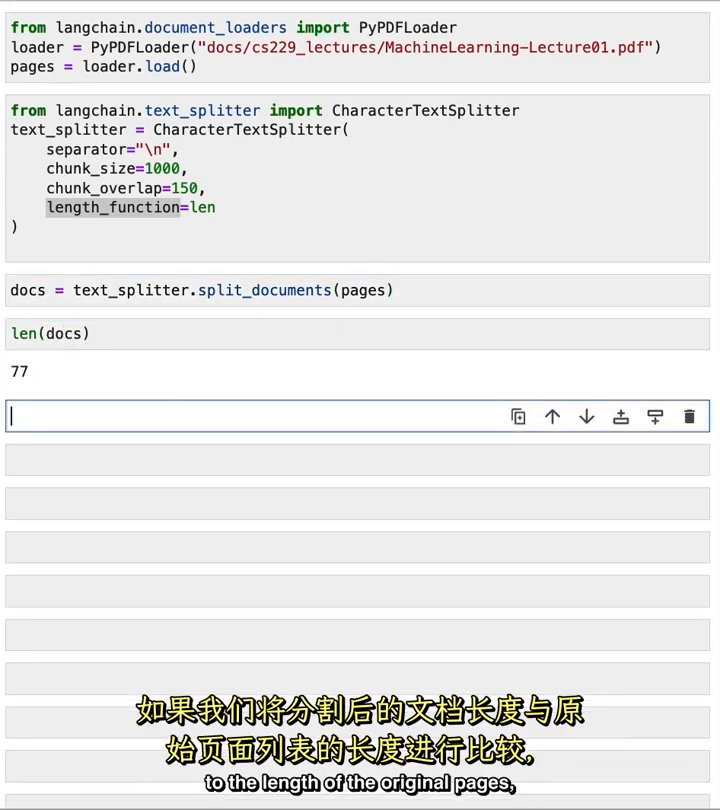
{"action": "type", "text": "len(pages"}
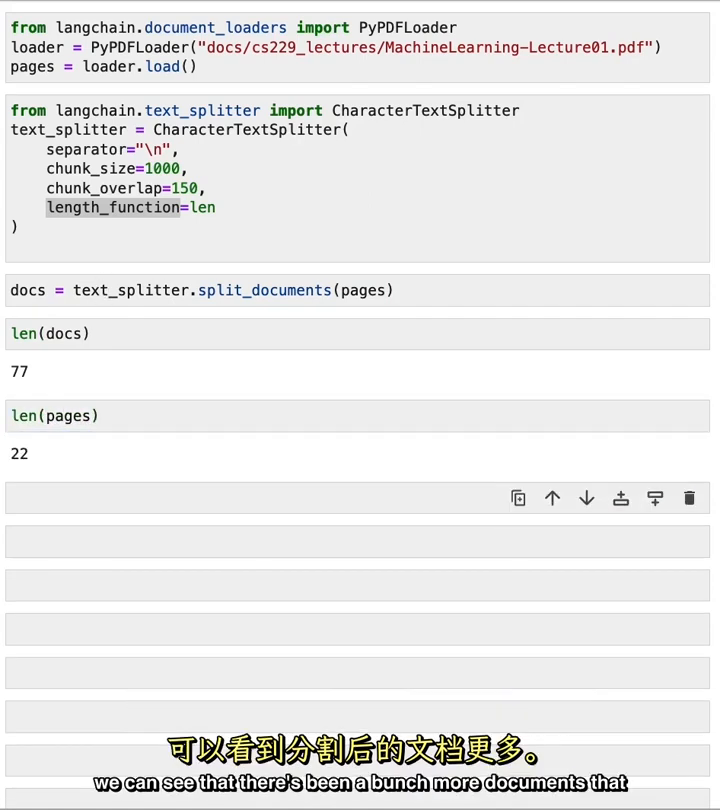
{"action": "mouse_move", "coordinate": [108, 416]}
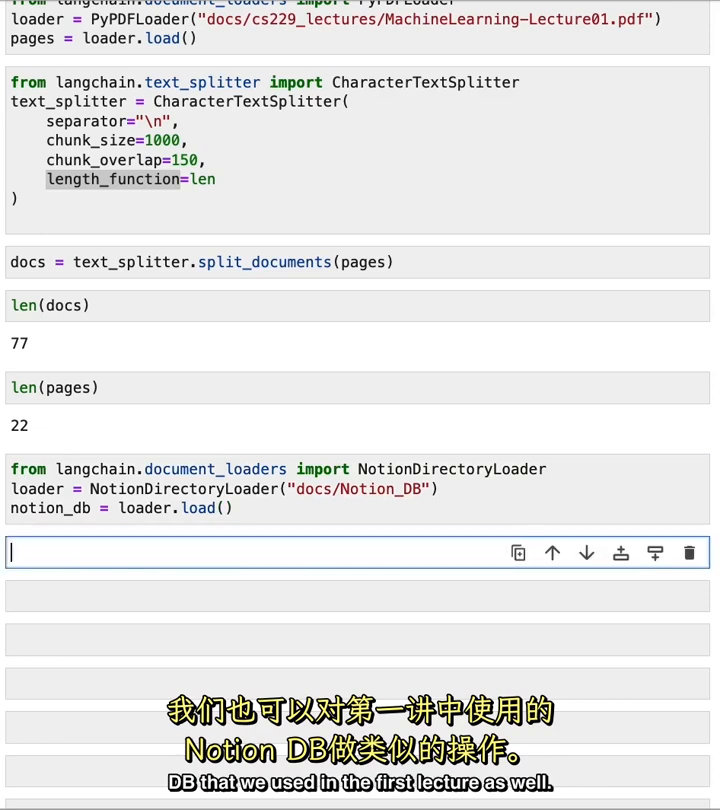
Step: Split notion_db into docs and compare len(notion_db) 52 with len(docs) 353
{"action": "type", "text": "docs = text_splitter.split_documents(notion_db)"}
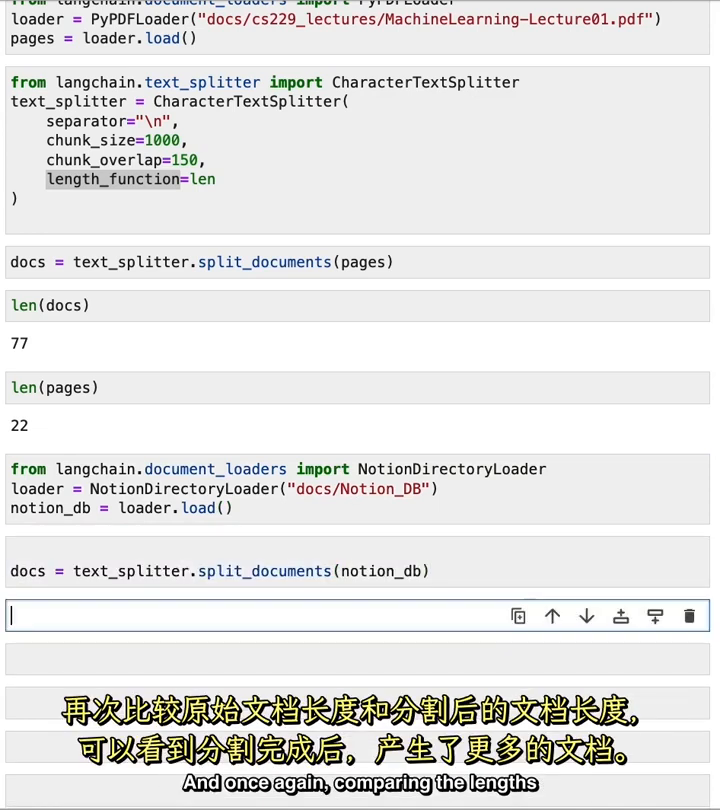
{"action": "type", "text": "len"}
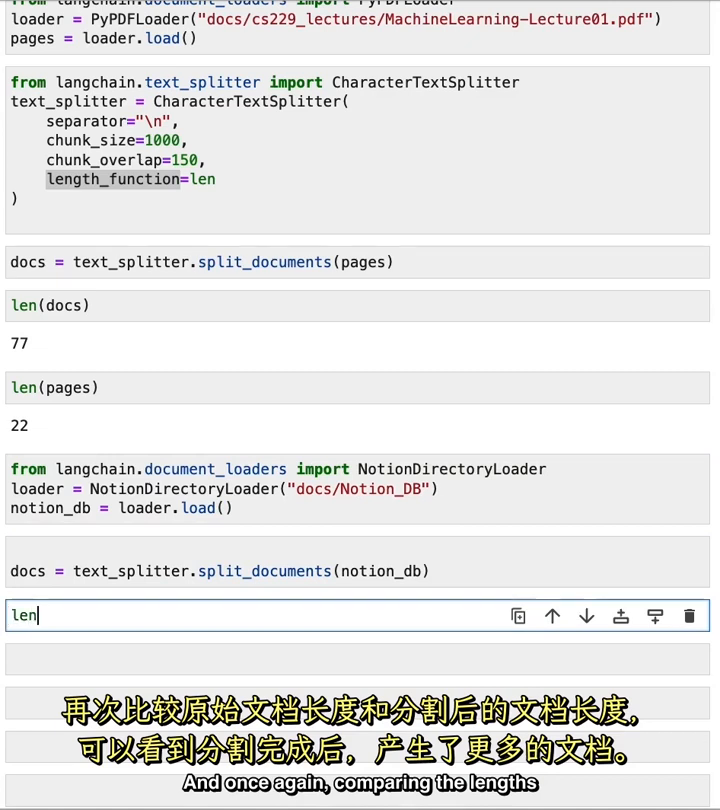
{"action": "type", "text": "(notion_db"}
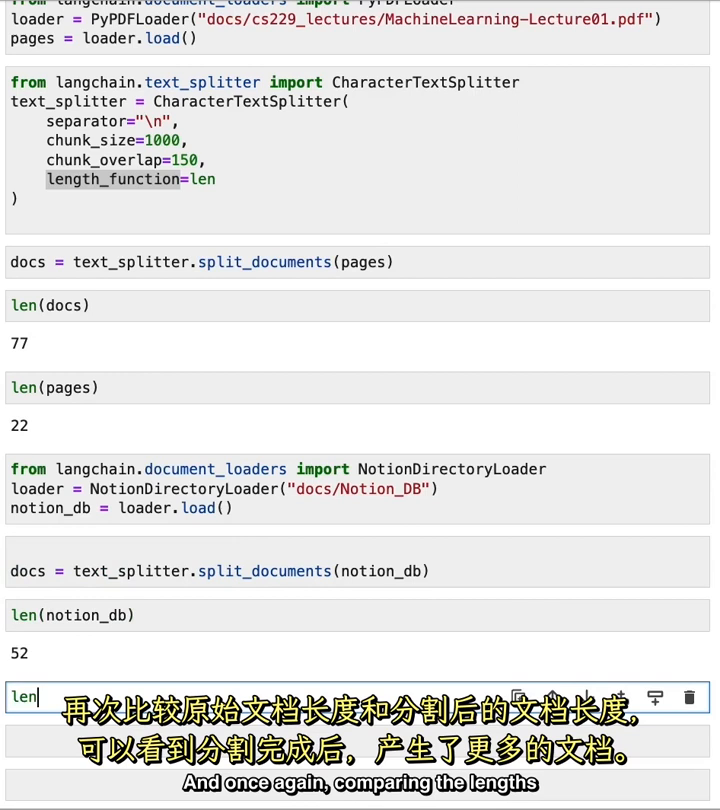
{"action": "type", "text": "(docs)"}
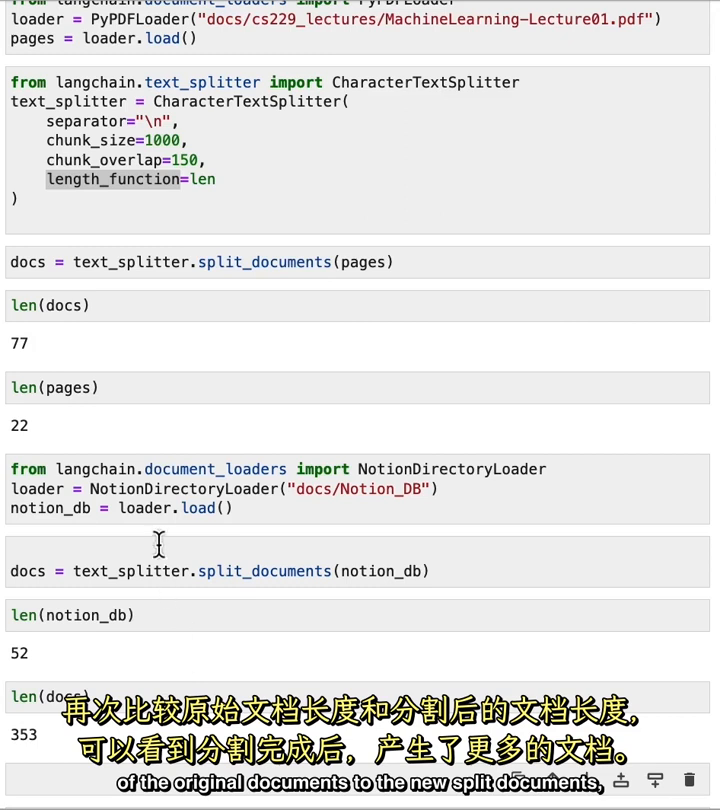
{"action": "mouse_move", "coordinate": [150, 670]}
{"action": "type", "text": "from langchain.text_splitter import TokenTextSplitter"}
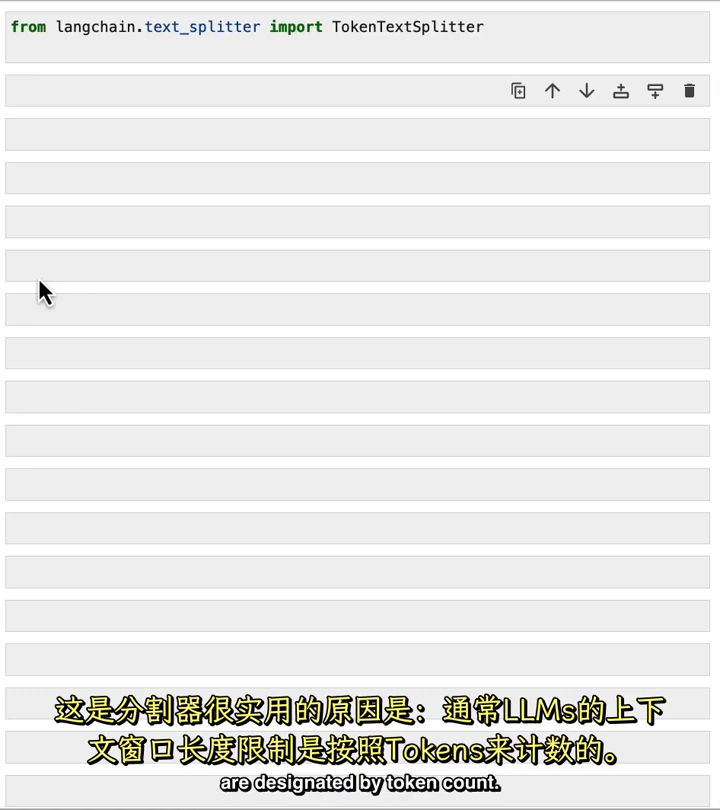
{"action": "mouse_move", "coordinate": [198, 110]}
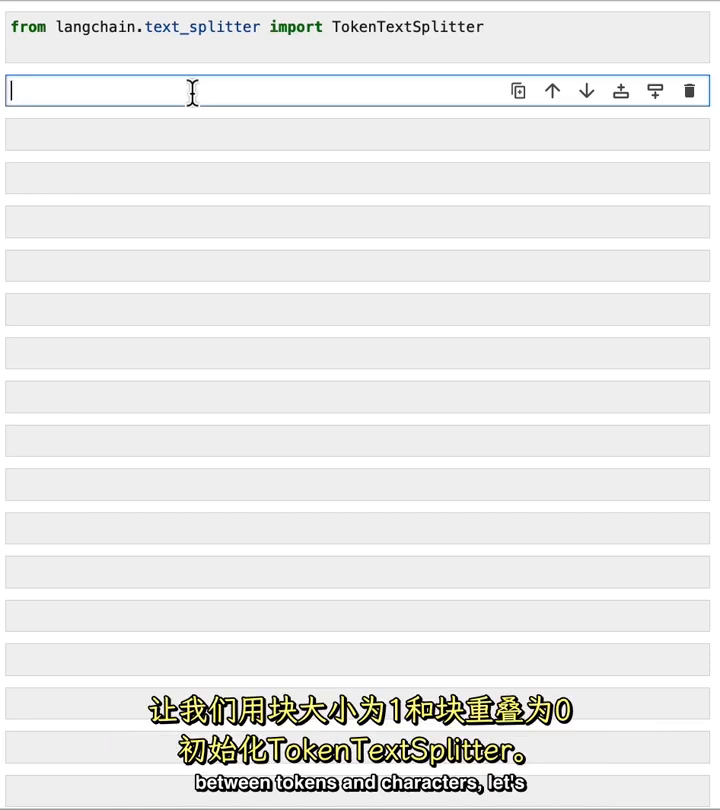
Step: Define text_splitter as TokenTextSplitter with chunk_size=1 and chunk_overlap=0
{"action": "type", "text": "text_splitter = TokenTextSplitter(chunk_size=1, chunk_overlap=0)"}
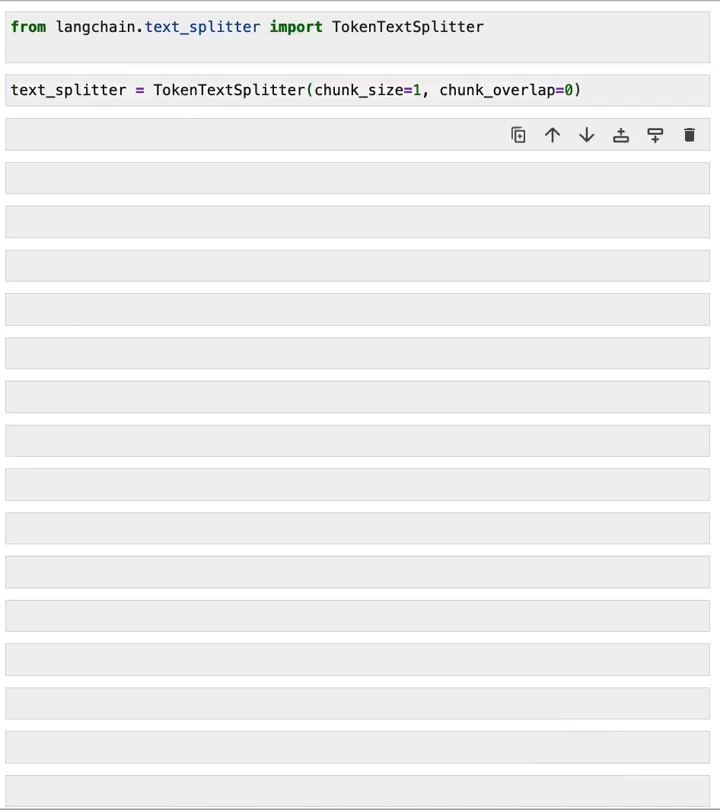
Step: Set text1 = "foo bar bazzyfoo" and split it with text_splitter.split_text(text1)
{"action": "type", "text": "text1 = \"foo bar bazzyfoo\""}
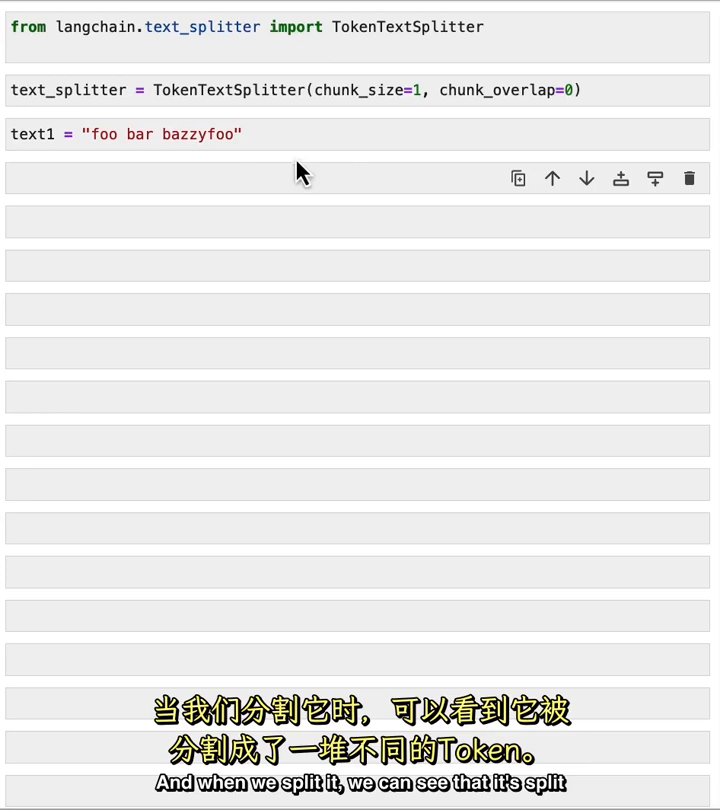
{"action": "type", "text": "text_"}
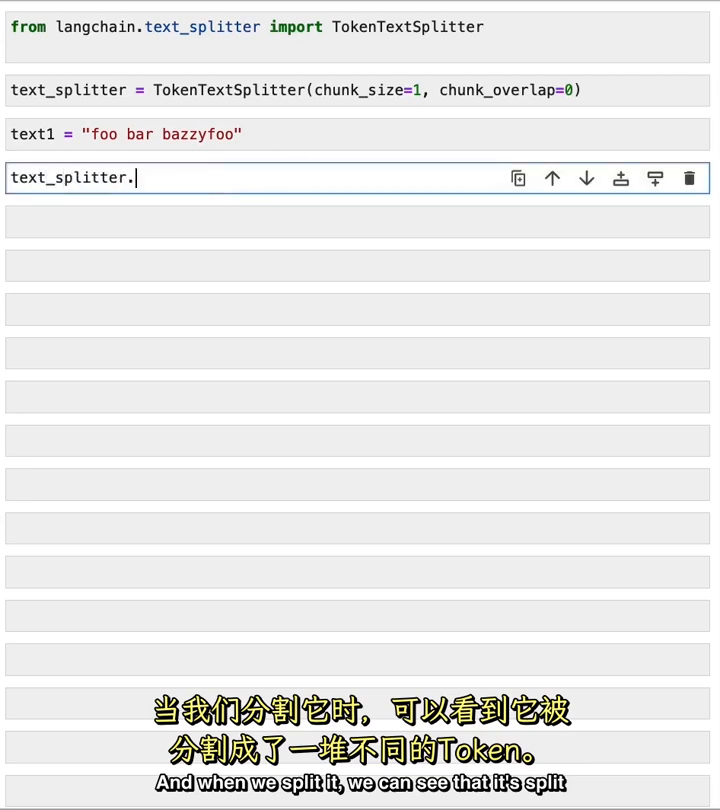
{"action": "type", "text": "split_text(te"}
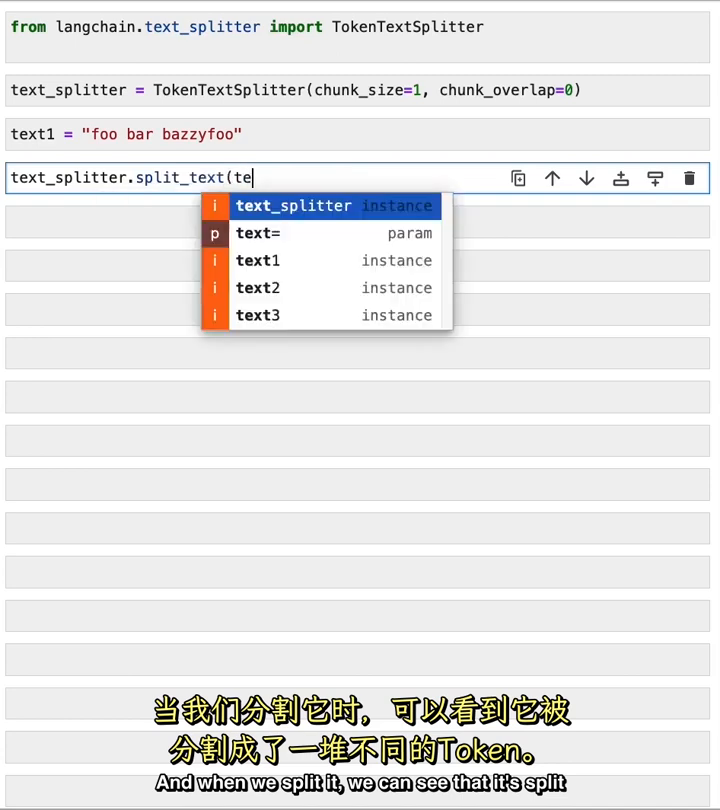
{"action": "left_click", "coordinate": [257, 260]}
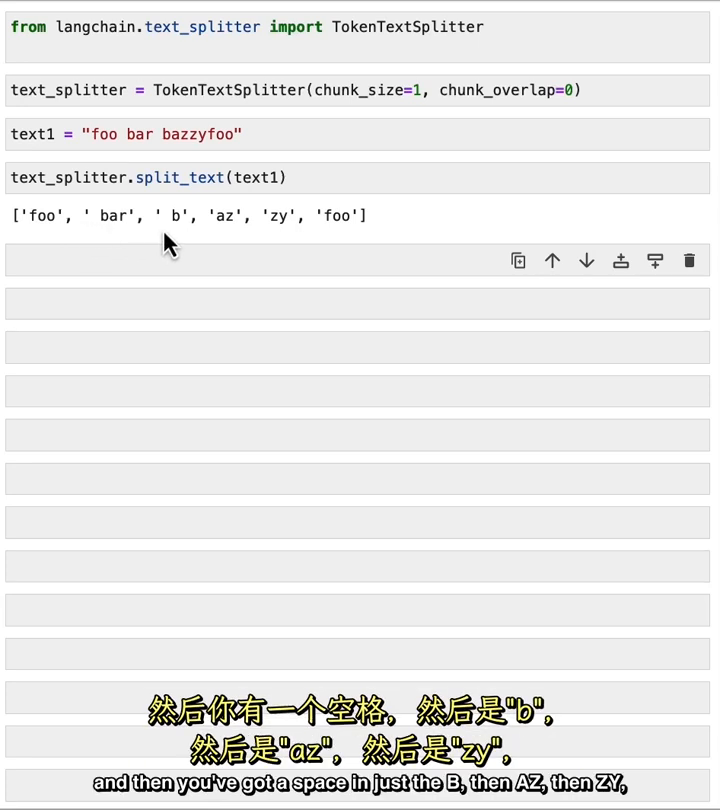
{"action": "mouse_move", "coordinate": [238, 243]}
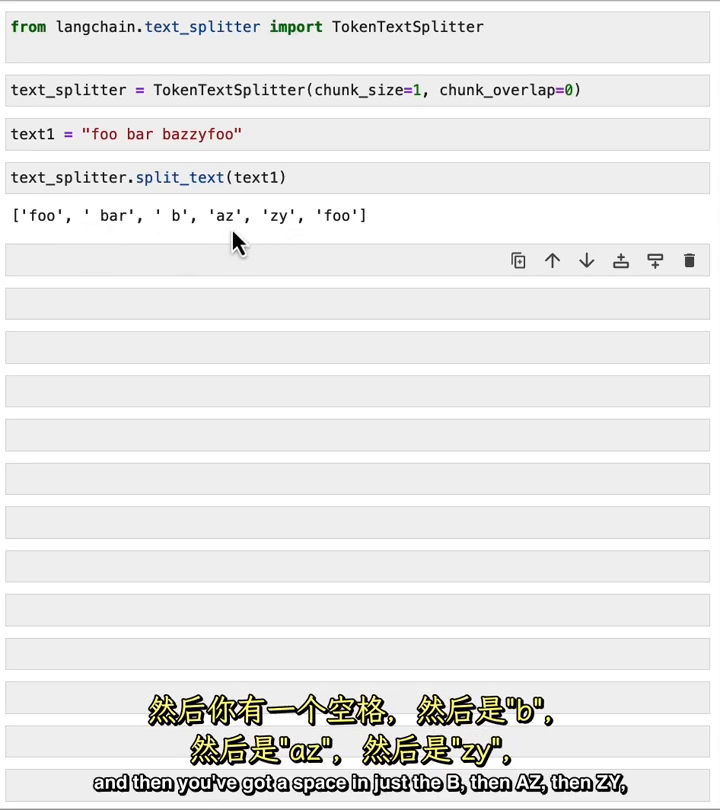
{"action": "mouse_move", "coordinate": [286, 240]}
{"action": "type", "text": "text_splitter = TokenTextSplitter(chunk_size=10, chunk_overlap=0"}
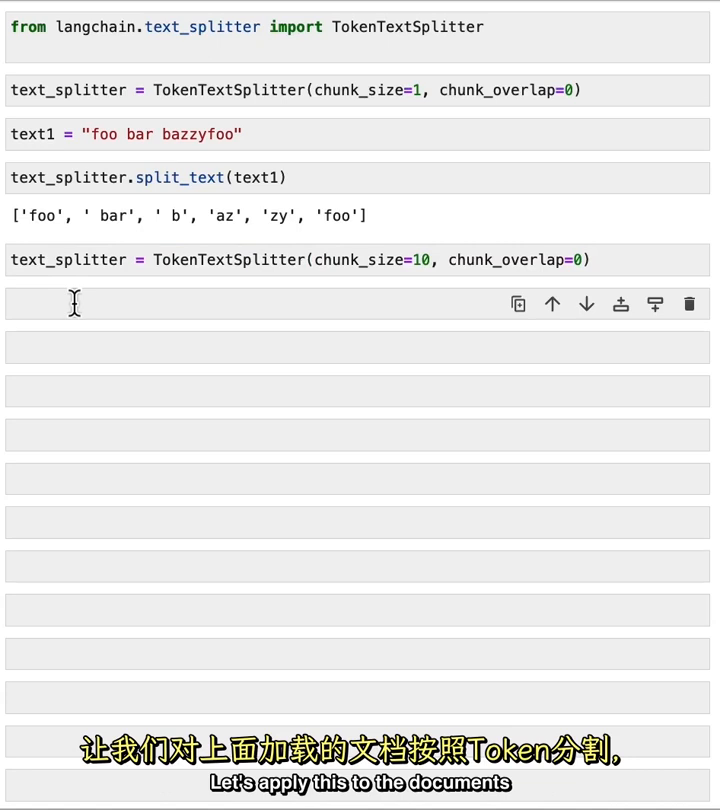
Step: Split the lecture pages into 10-token chunks with text_splitter.split_documents(pages) and show docs[0]
{"action": "type", "text": "docs = text"}
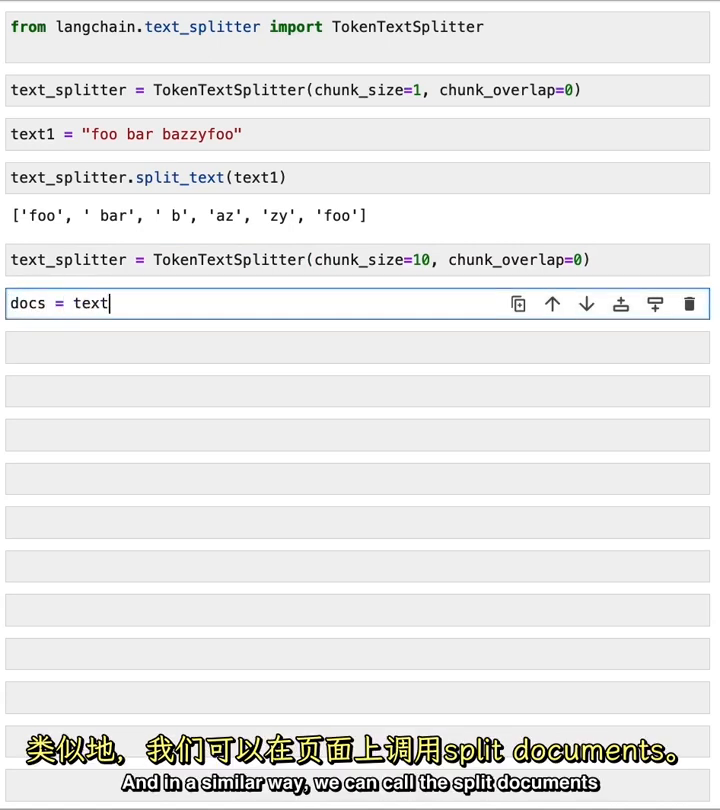
{"action": "type", "text": "_splitter.split_documents(pag"}
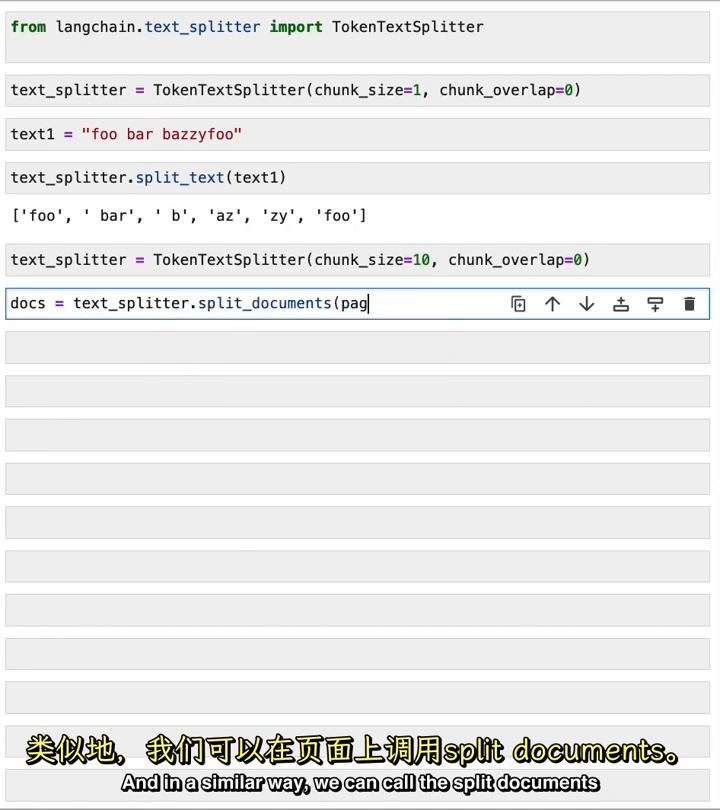
{"action": "type", "text": "es)"}
{"action": "left_click", "coordinate": [357, 347]}
{"action": "type", "text": "docs[0]"}
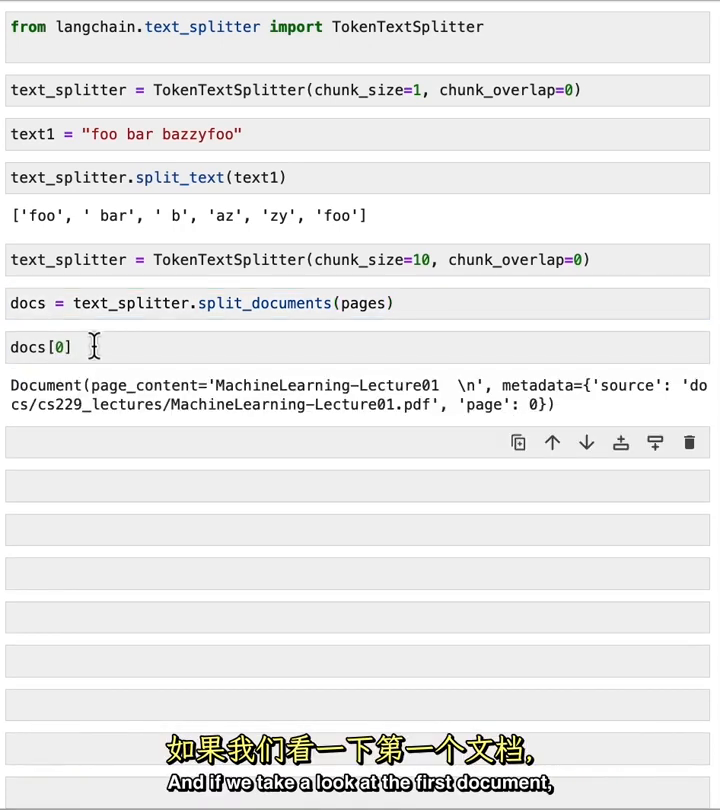
{"action": "mouse_move", "coordinate": [165, 404]}
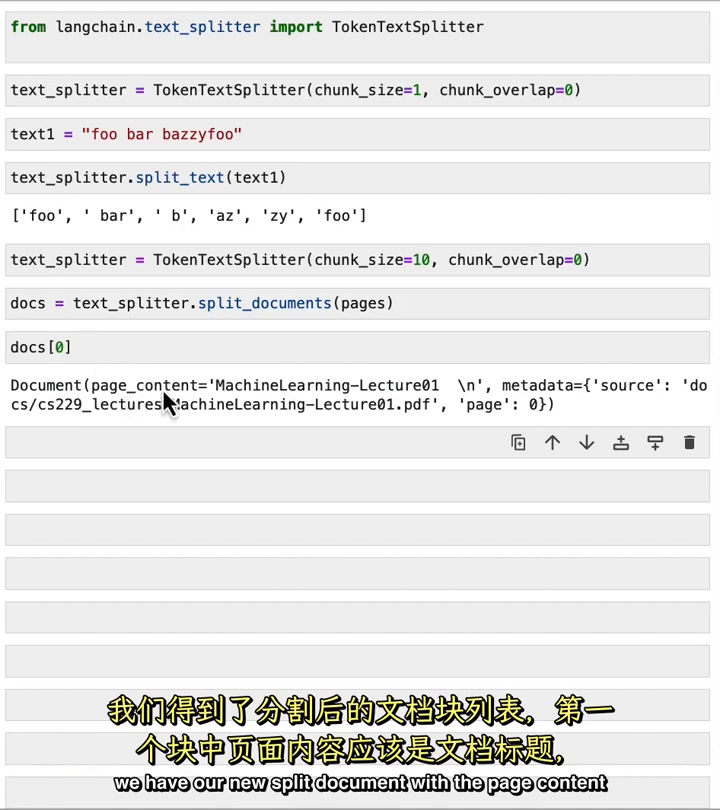
{"action": "mouse_move", "coordinate": [435, 403]}
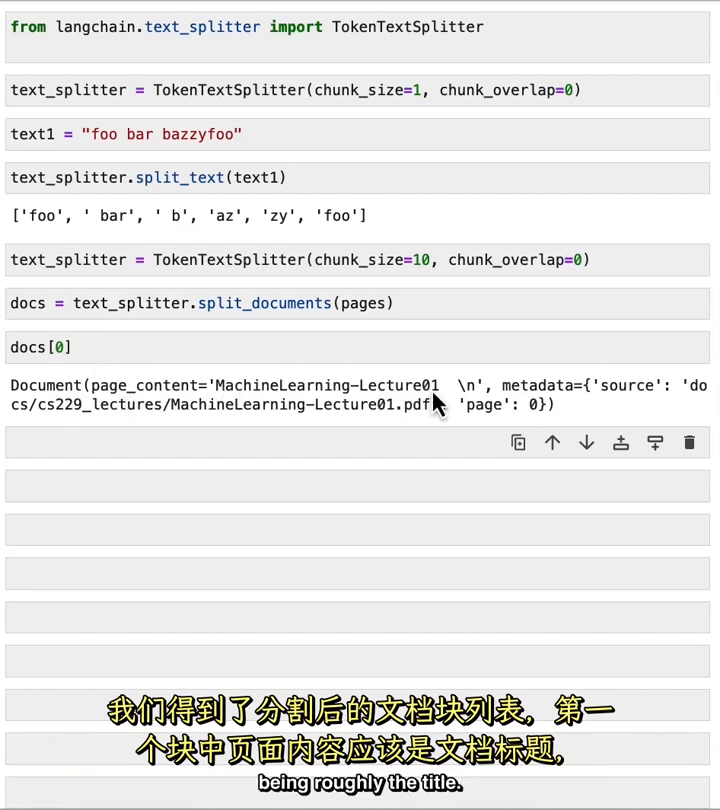
{"action": "mouse_move", "coordinate": [660, 395]}
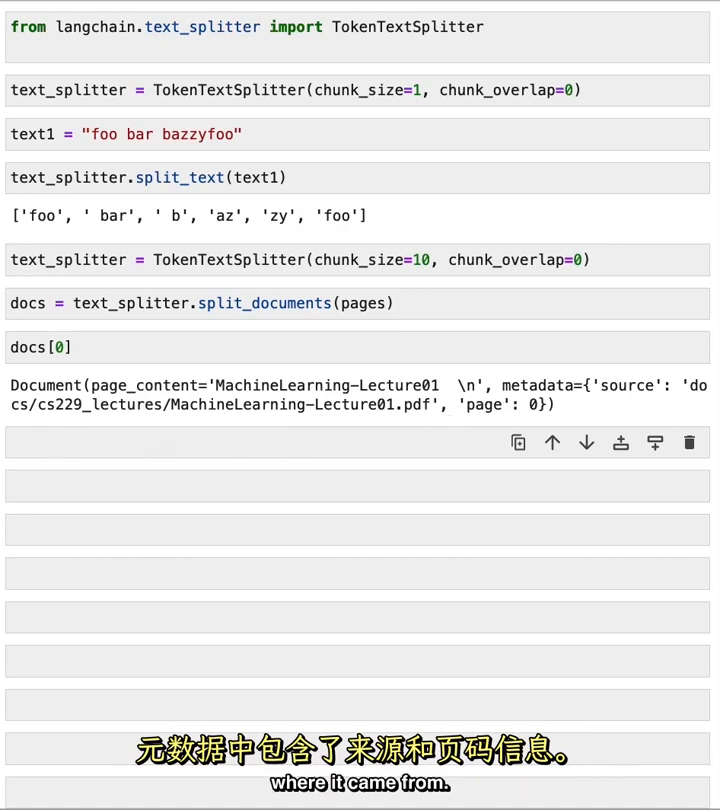
{"action": "mouse_move", "coordinate": [435, 425]}
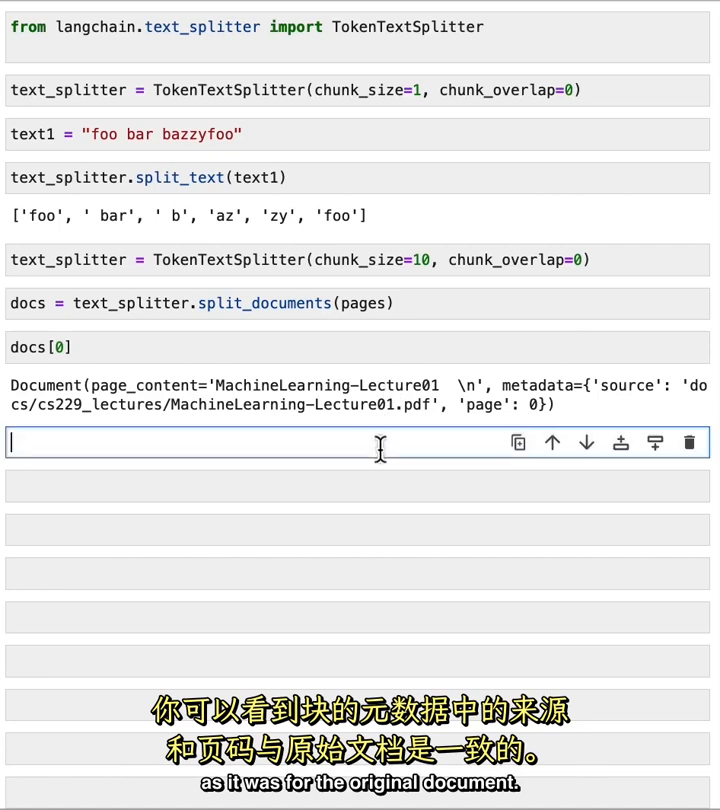
Step: Show pages[0].metadata to confirm its source and page match the first chunk
{"action": "type", "text": "pages"}
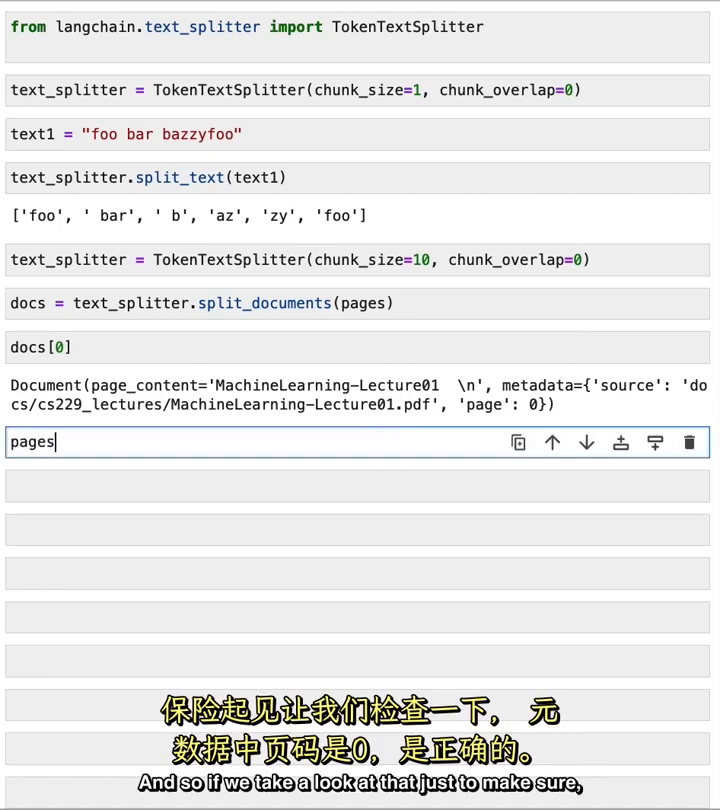
{"action": "type", "text": "[0]"}
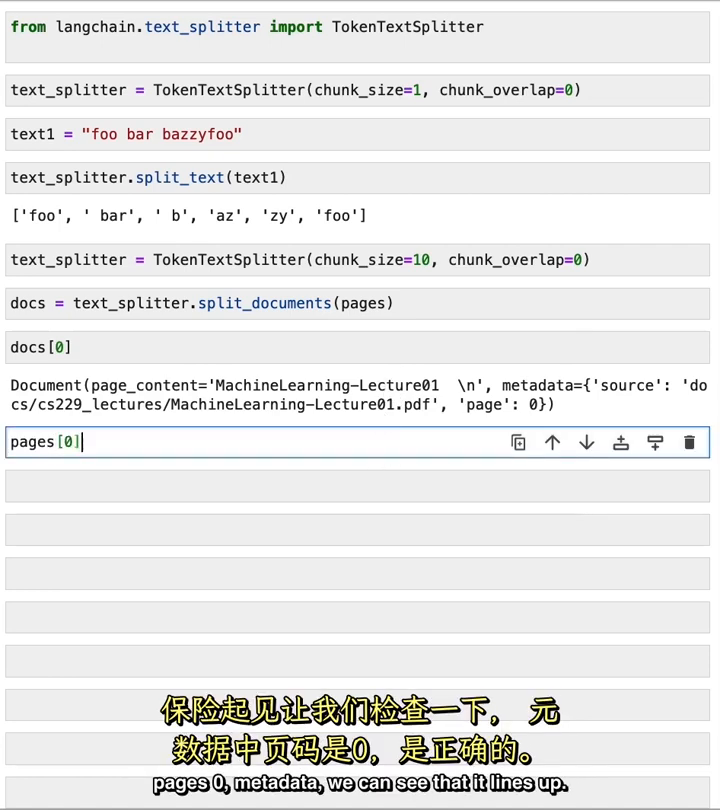
{"action": "type", "text": ".metadata"}
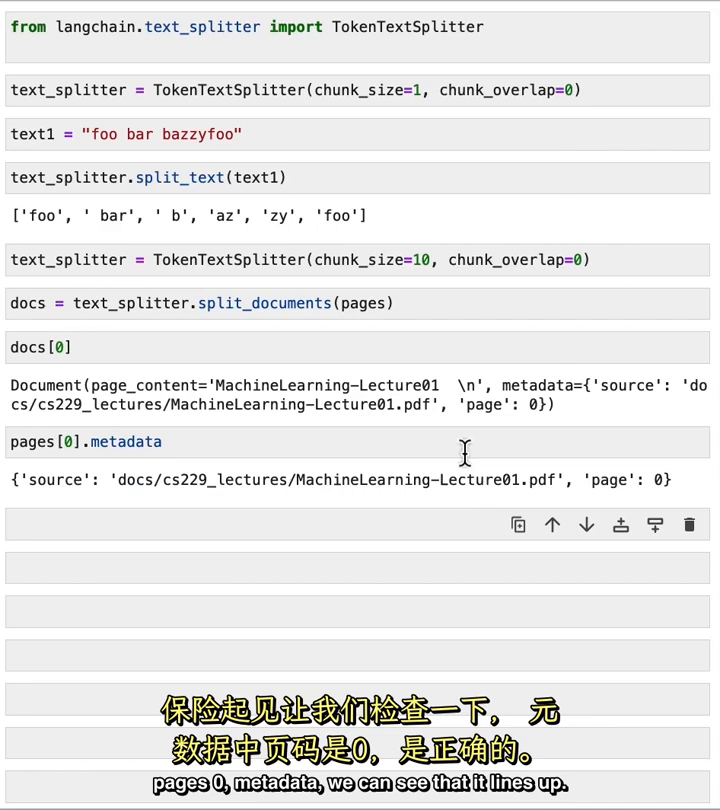
{"action": "mouse_move", "coordinate": [455, 480]}
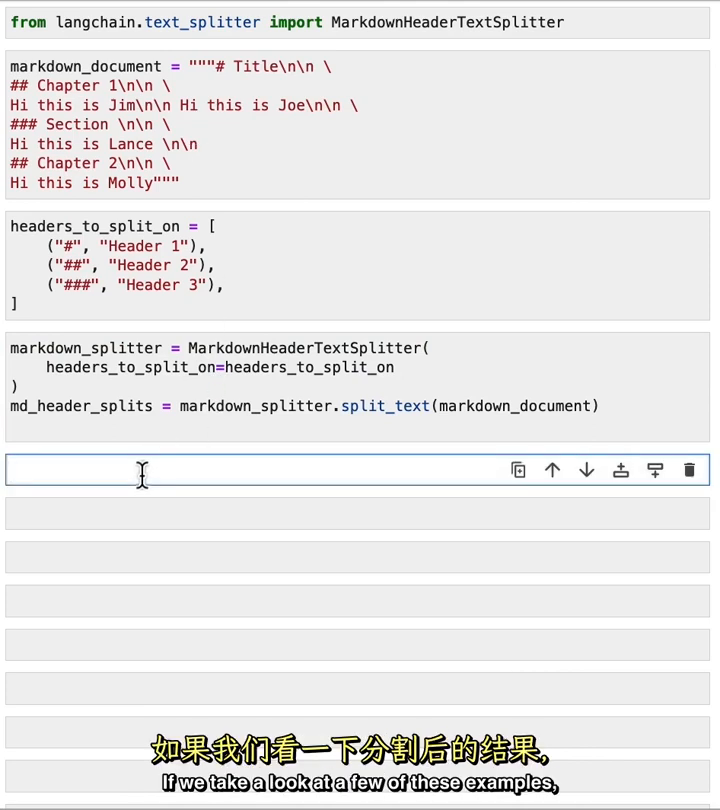
Step: Display md_header_splits[0] and [1]: Jim and Joe under Chapter 1, Lance under Section
{"action": "type", "text": "md_header_splits"}
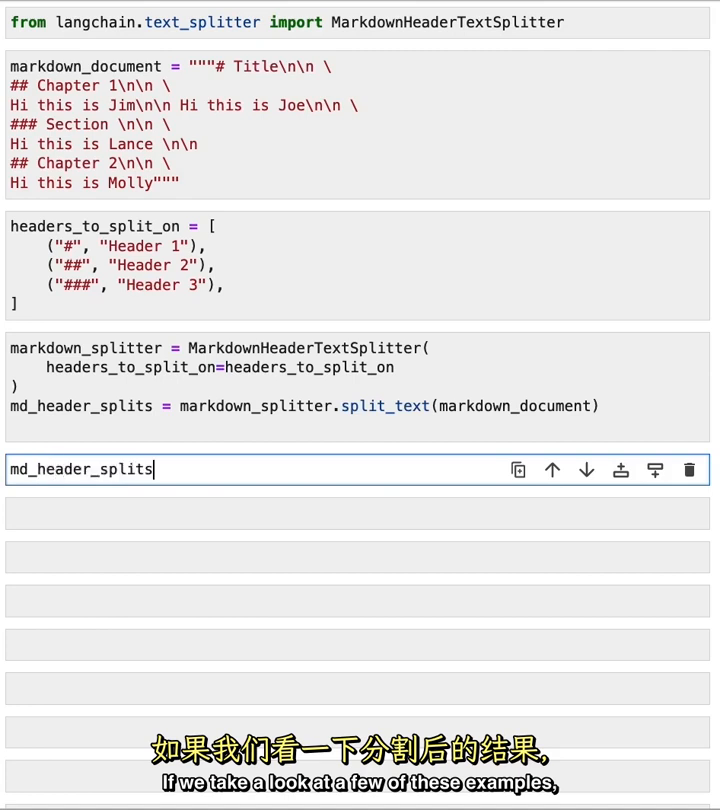
{"action": "type", "text": "[0]"}
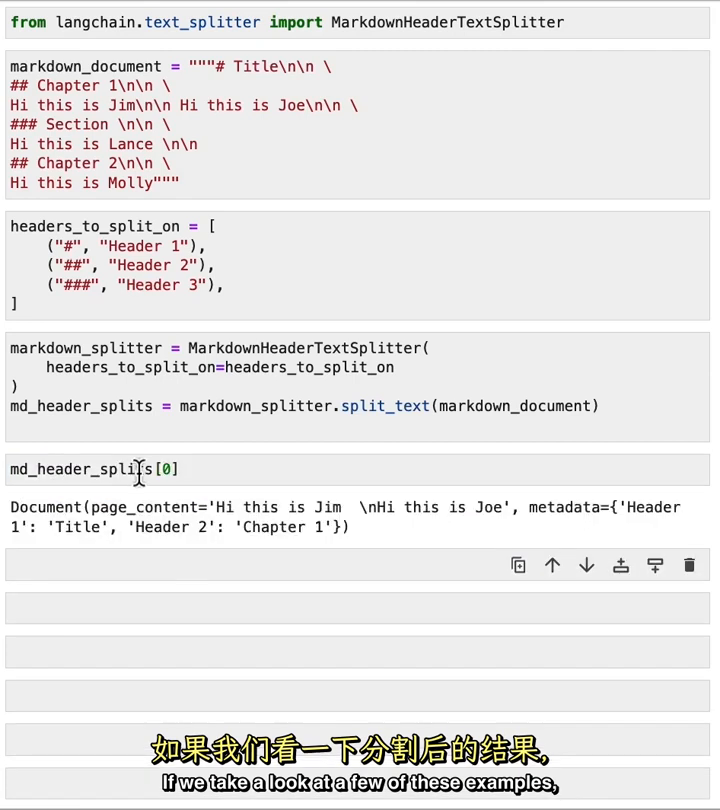
{"action": "mouse_move", "coordinate": [235, 510]}
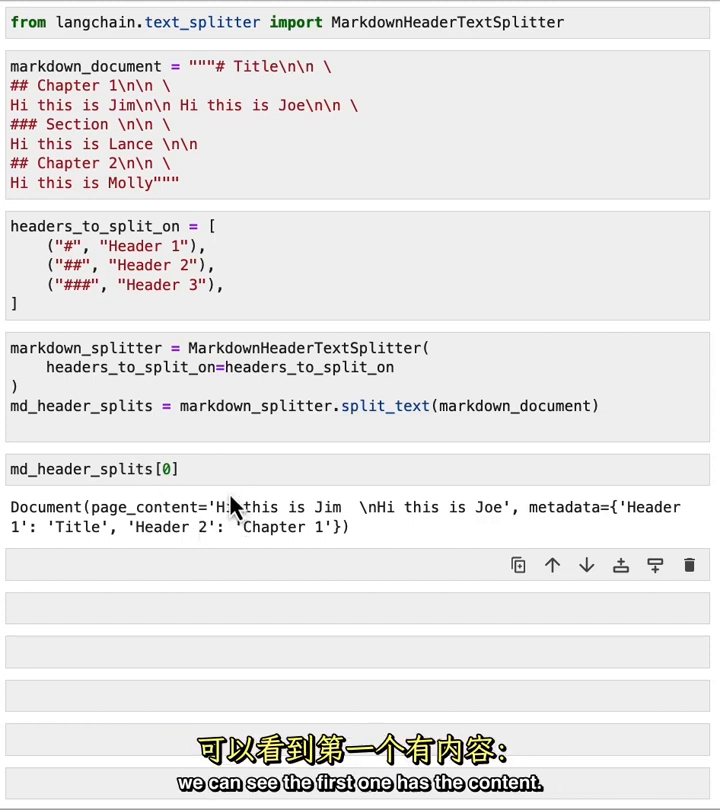
{"action": "mouse_move", "coordinate": [350, 525]}
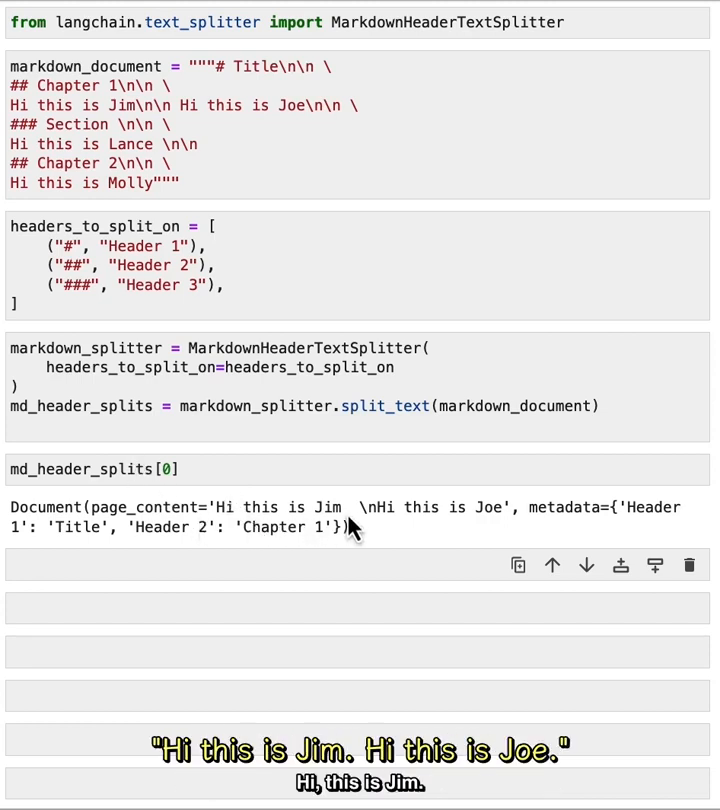
{"action": "mouse_move", "coordinate": [645, 527]}
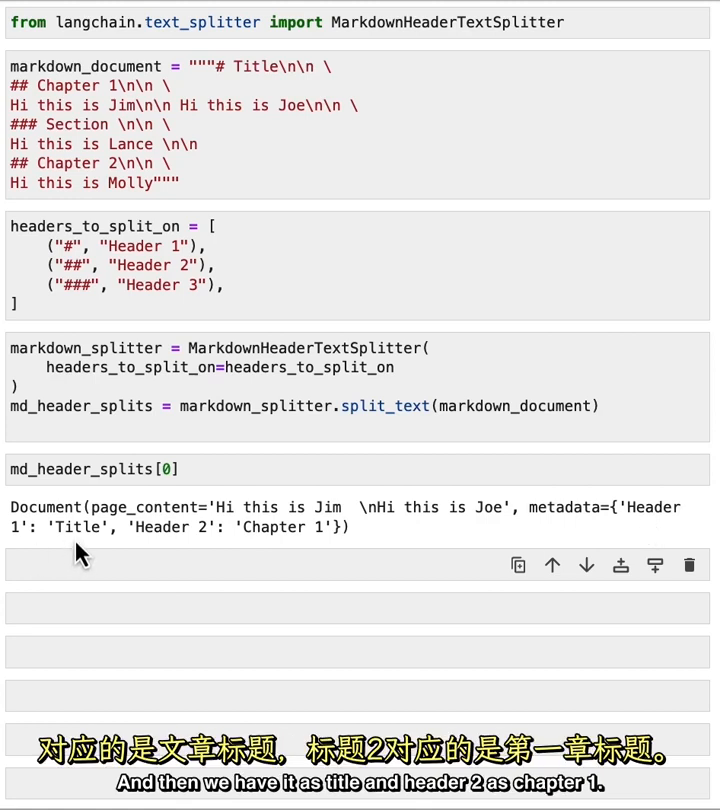
{"action": "mouse_move", "coordinate": [338, 550]}
{"action": "type", "text": "md_header_splits[1]"}
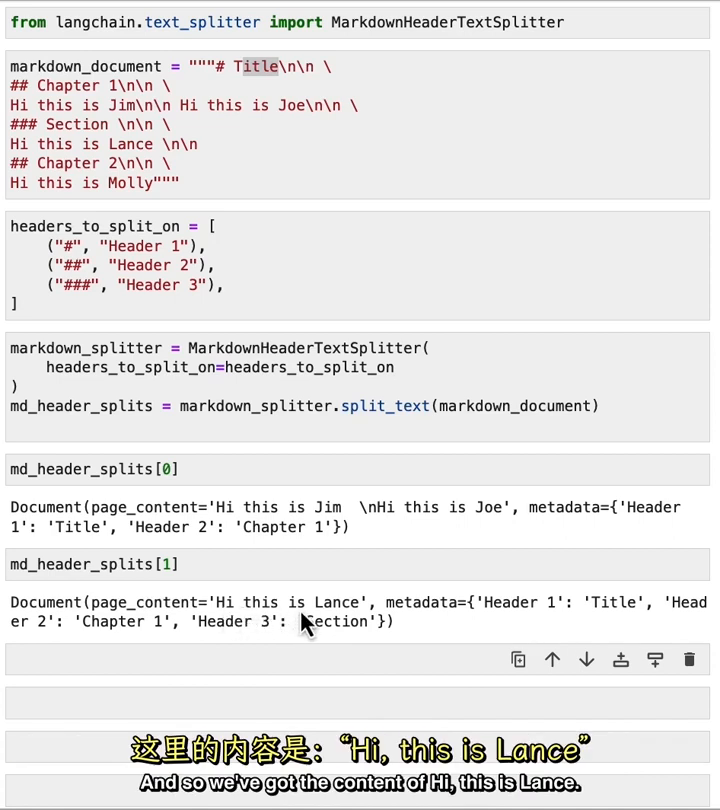
{"action": "mouse_move", "coordinate": [470, 632]}
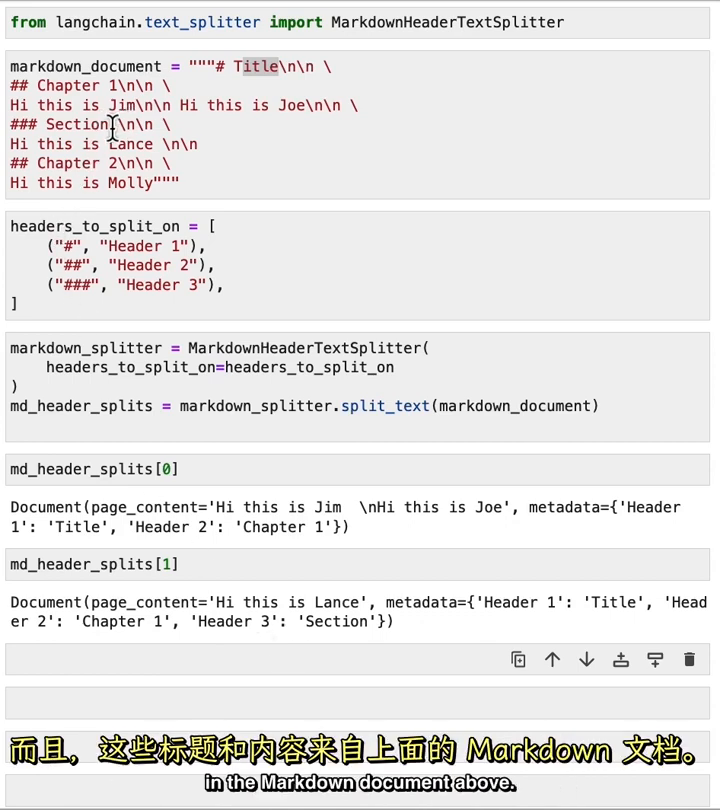
{"action": "scroll", "scroll_direction": "down", "scroll_amount": 3}
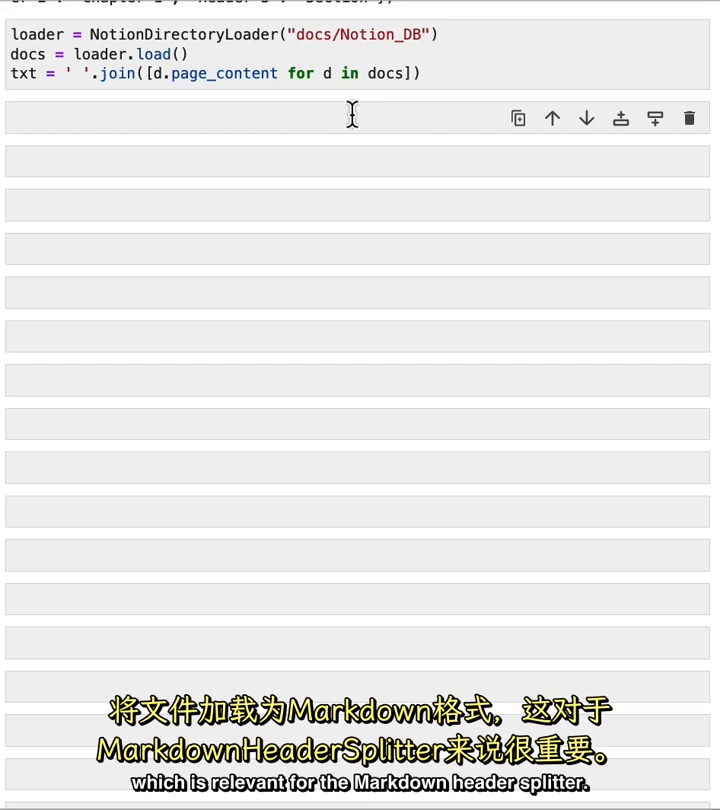
Step: Split the Notion text on # and ## headers with MarkdownHeaderTextSplitter, then show md_header_splits[0]
{"action": "type", "text": "headers_to_split_on = ["}
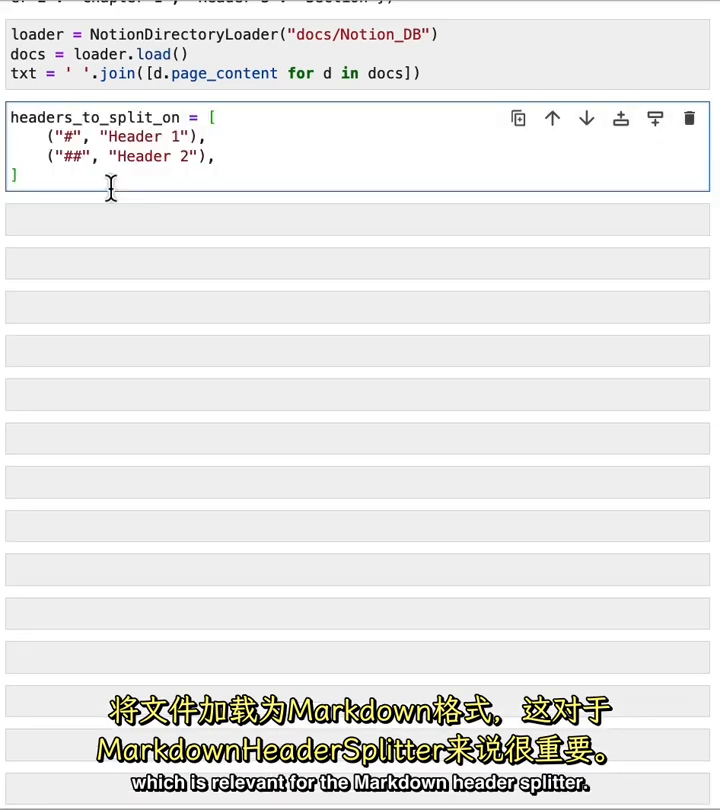
{"action": "type", "text": "markdown_splitter = MarkdownHeaderTextSplitter(headers_to_split_on=headers_to_split_on)"}
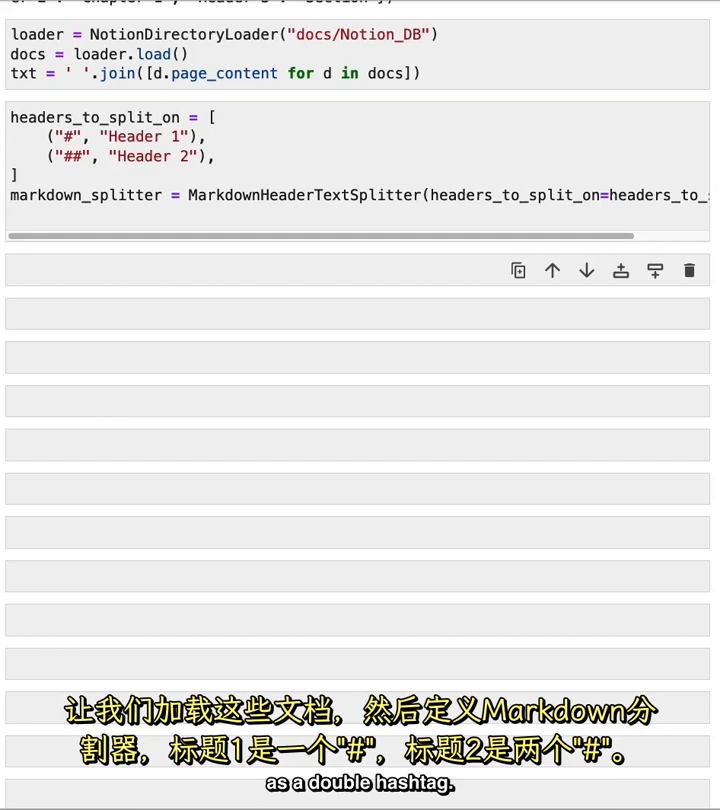
{"action": "type", "text": "md_header_splits = markdown_splitter.split_text(txt)"}
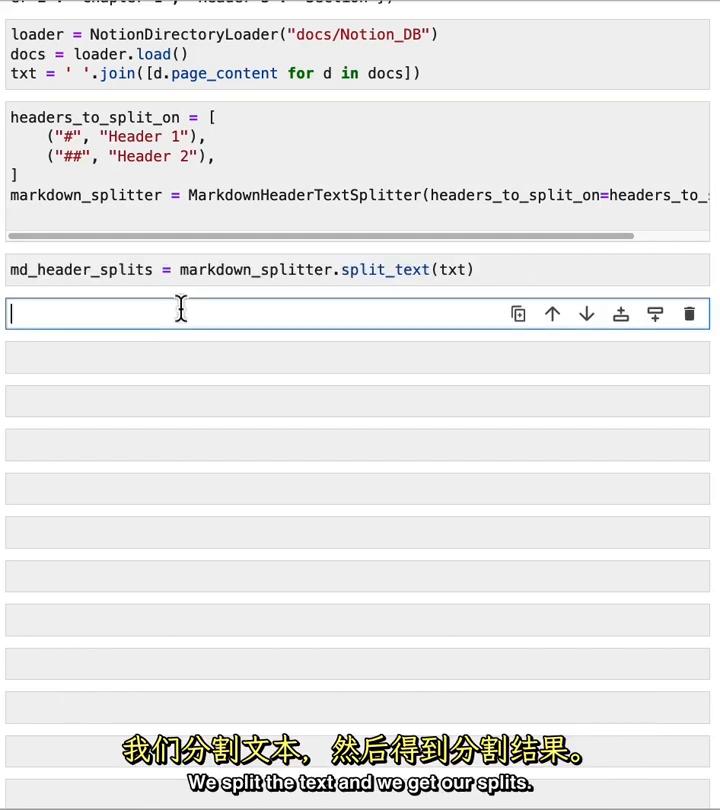
{"action": "type", "text": "md_header_splits[0"}
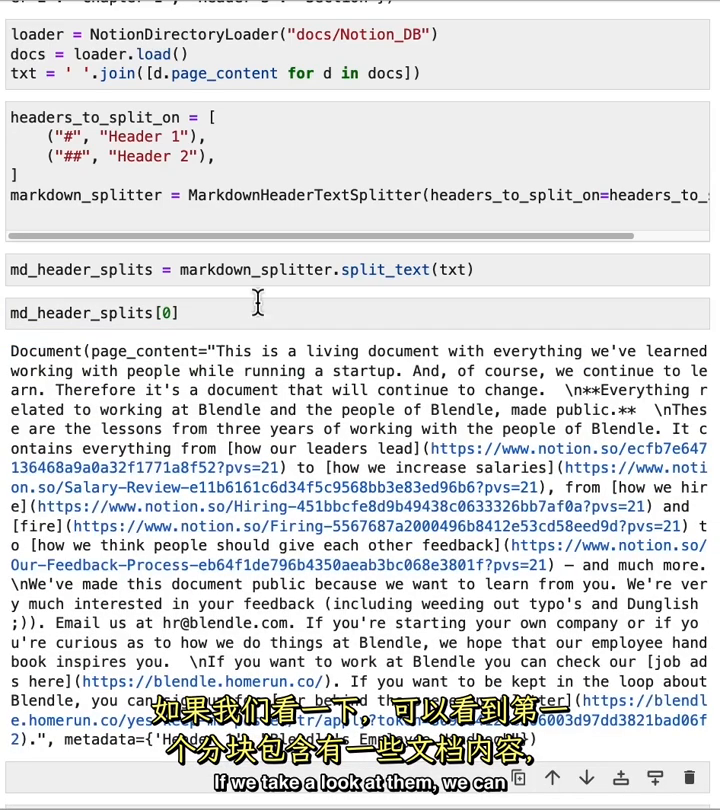
{"action": "scroll", "scroll_direction": "down", "scroll_amount": 3}
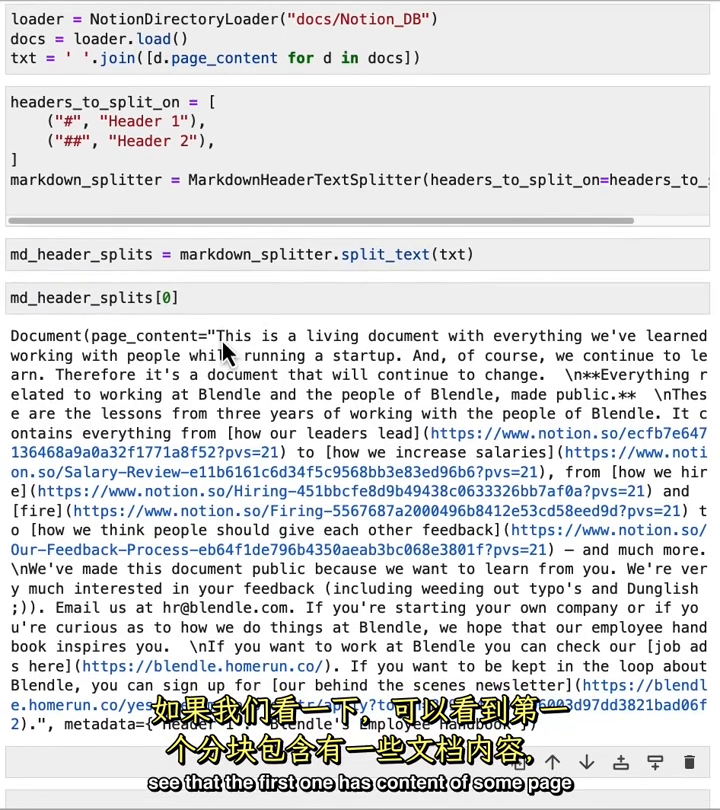
{"action": "scroll", "scroll_direction": "down", "scroll_amount": 3}
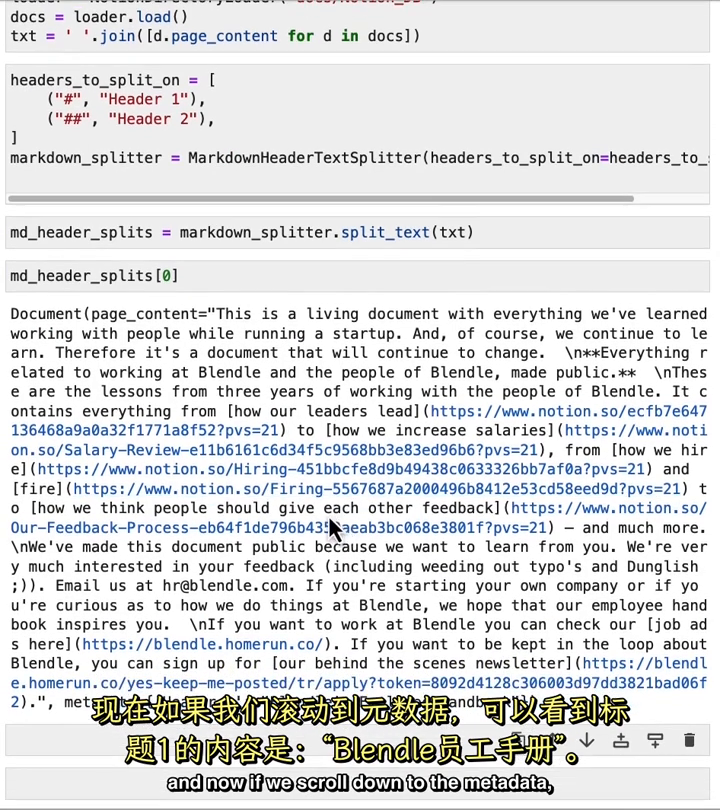